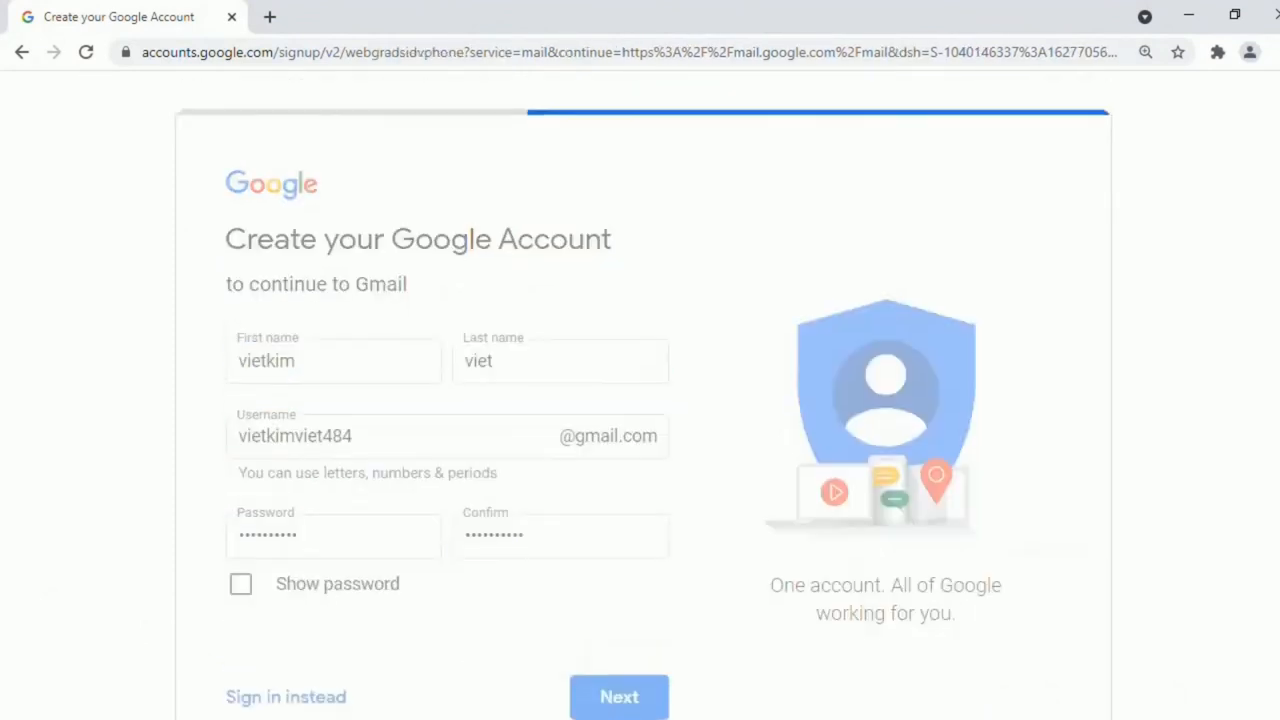
Search PortableApps.com for 'chrome portable' and view the results list
click(620, 696)
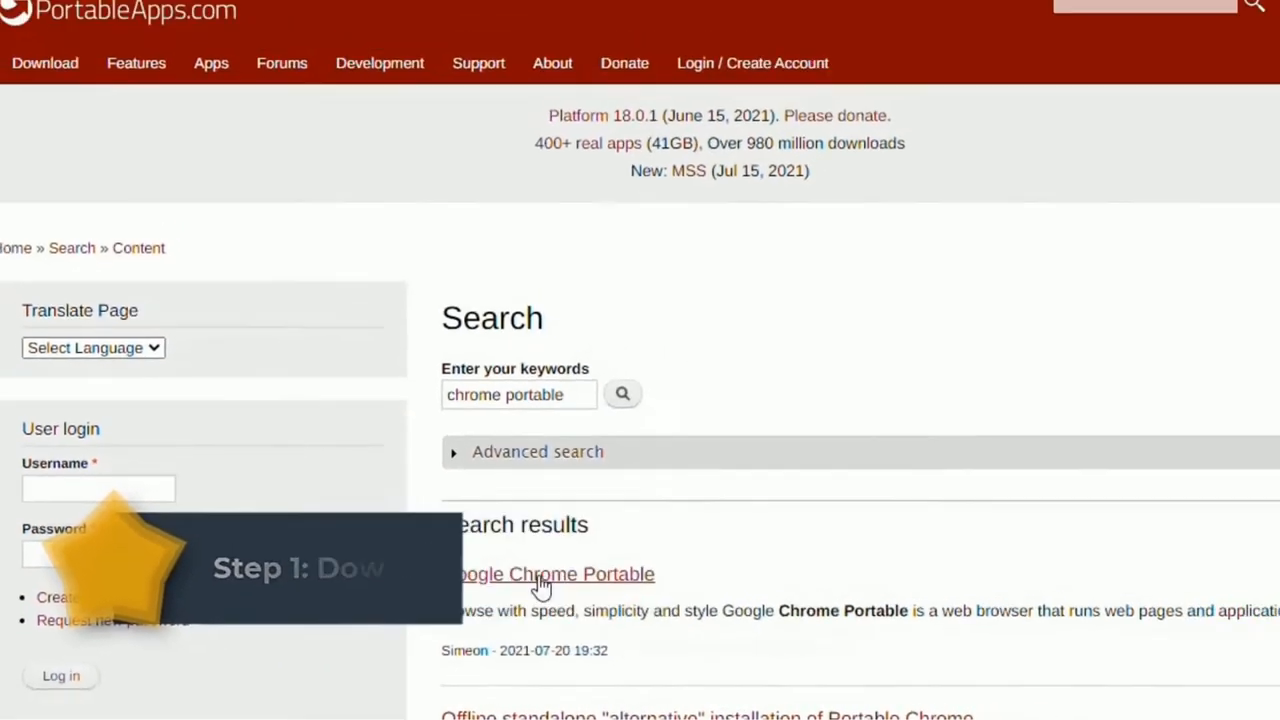
Download Google Chrome Portable from its page and launch the installer
click(554, 572)
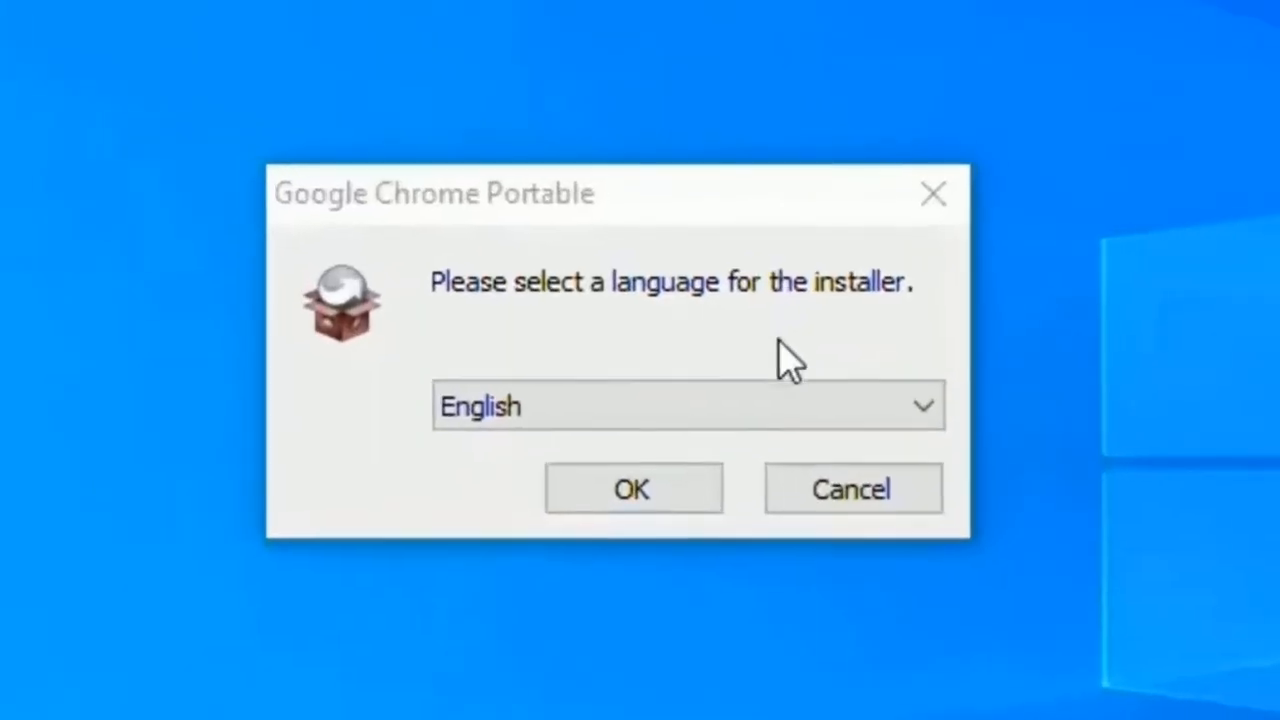
Install Google Chrome Portable in English into the Downloads folder and finish the setup
click(632, 488)
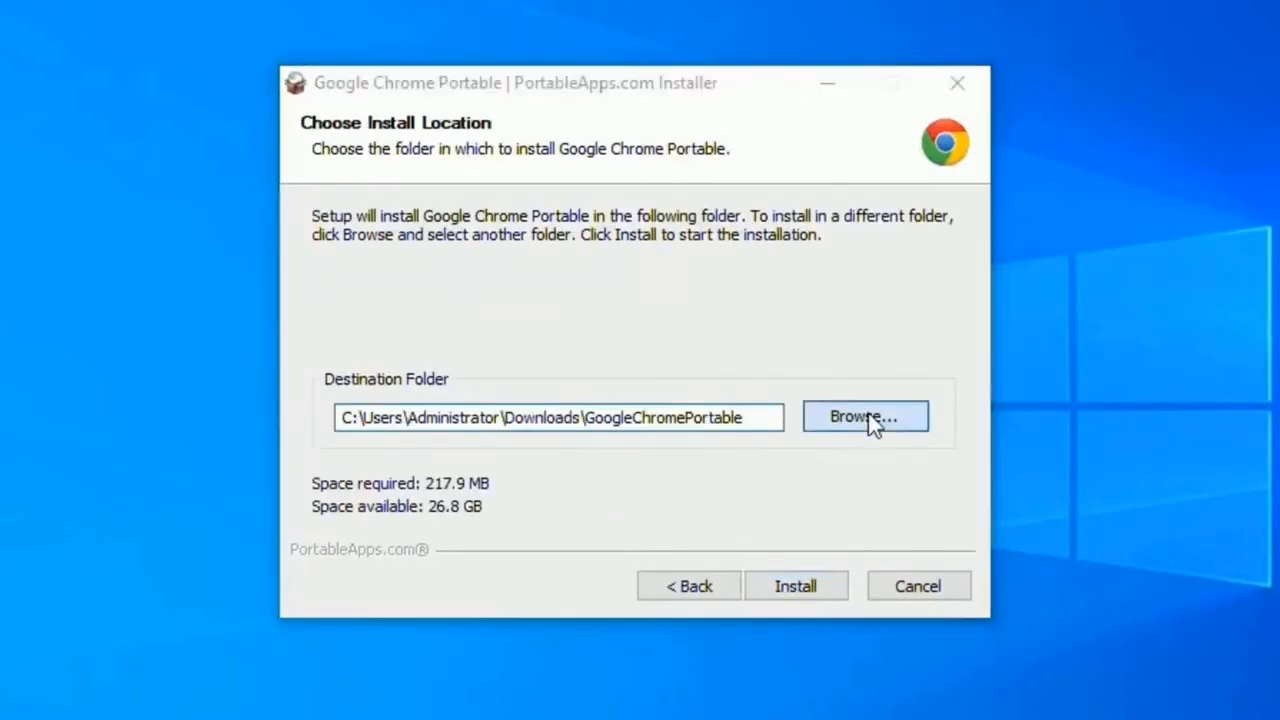
click(864, 418)
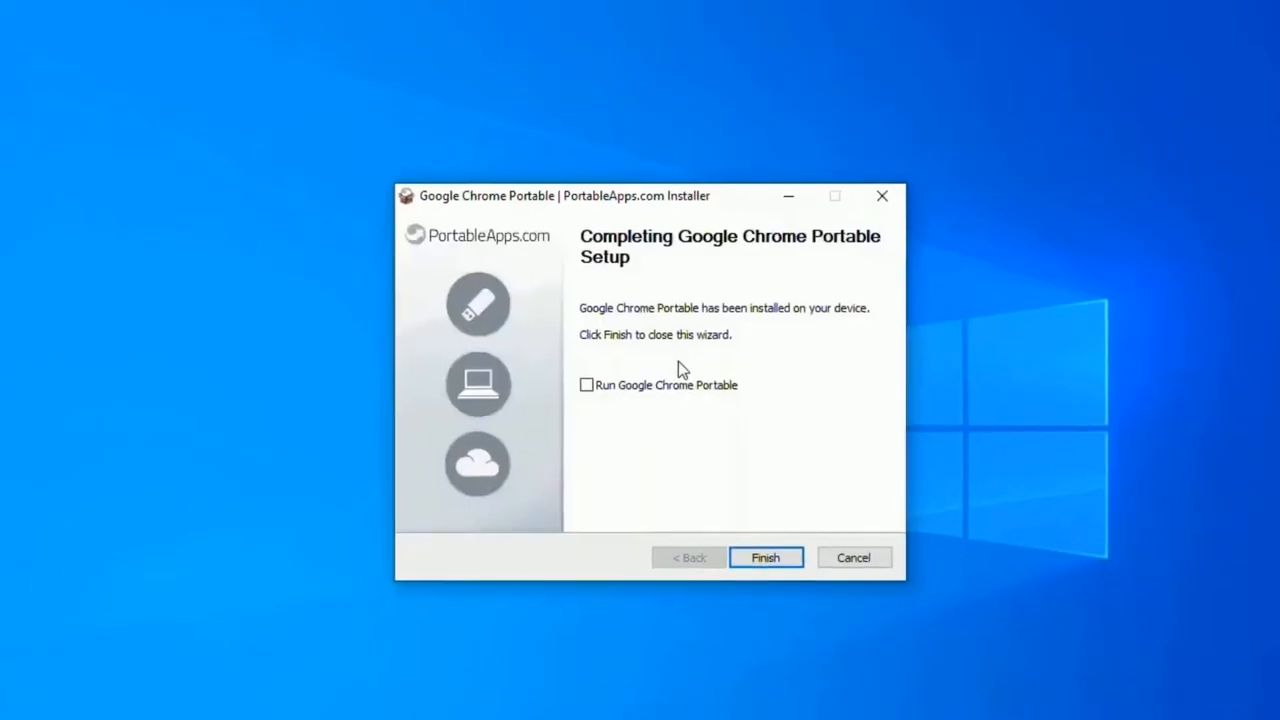
click(764, 556)
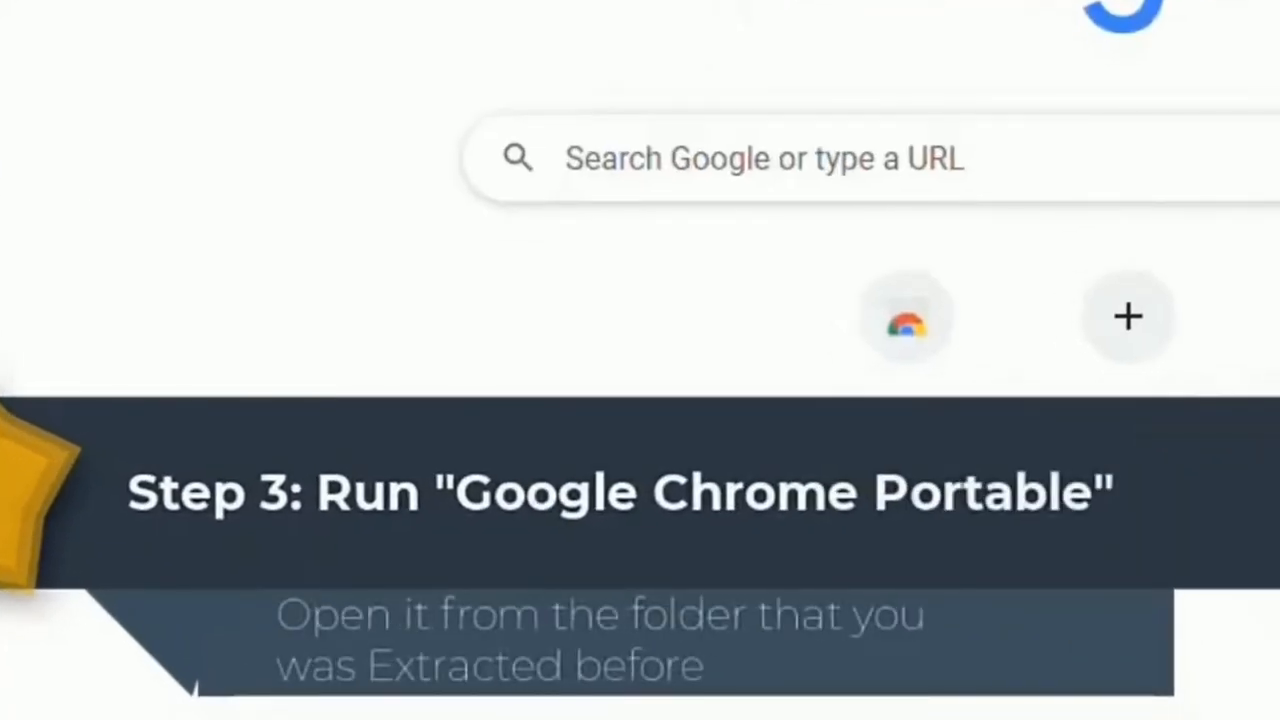
Search 'gmail', reach Gmail and start creating a new Google account
text(gmail)
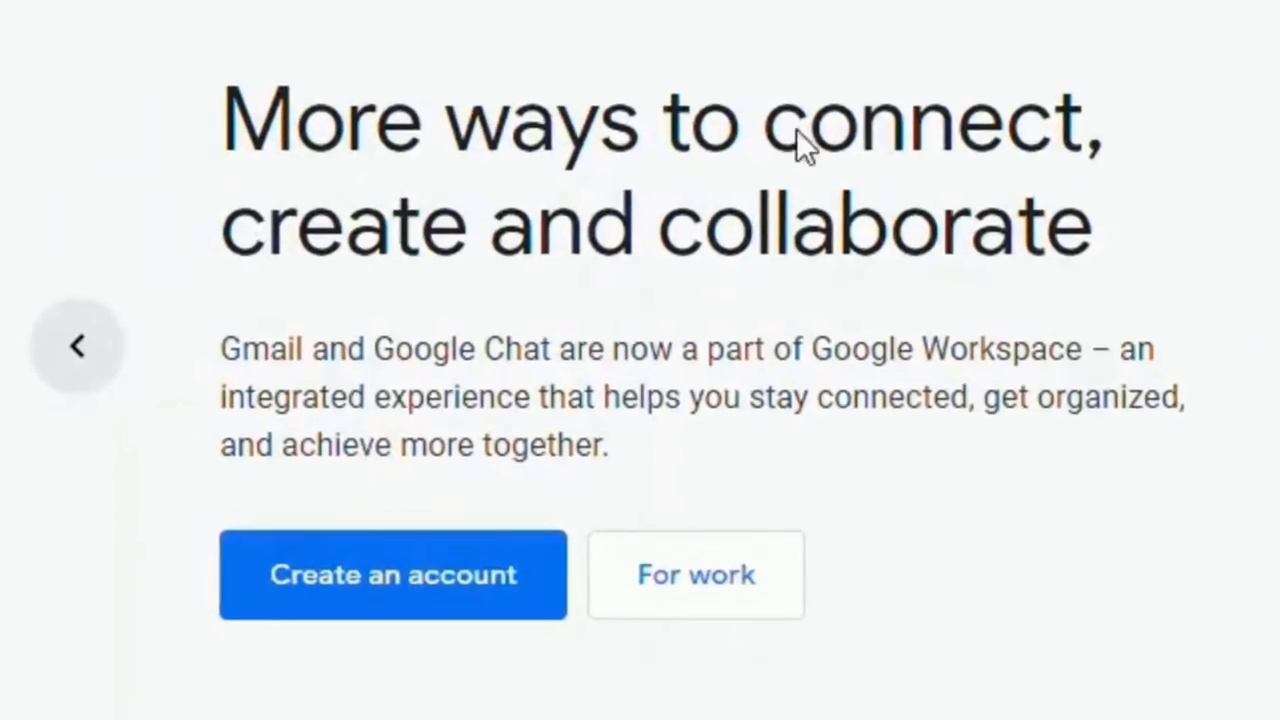
click(392, 574)
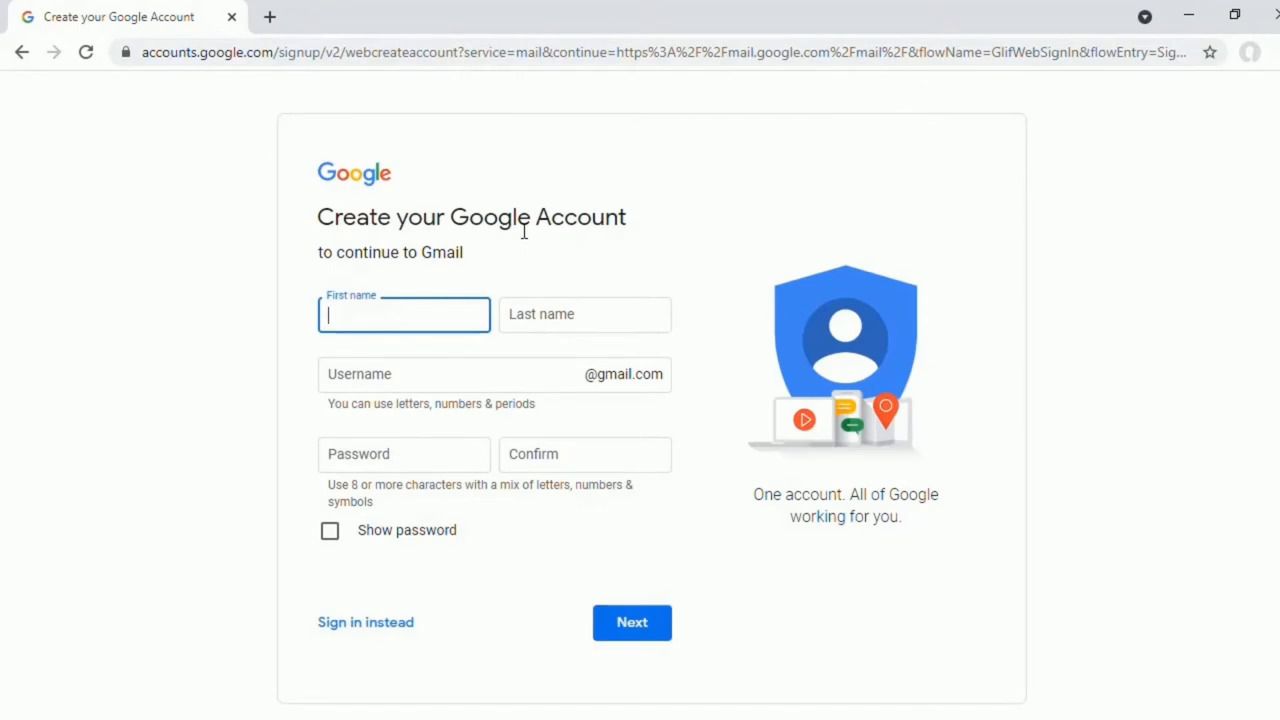
text(kim)
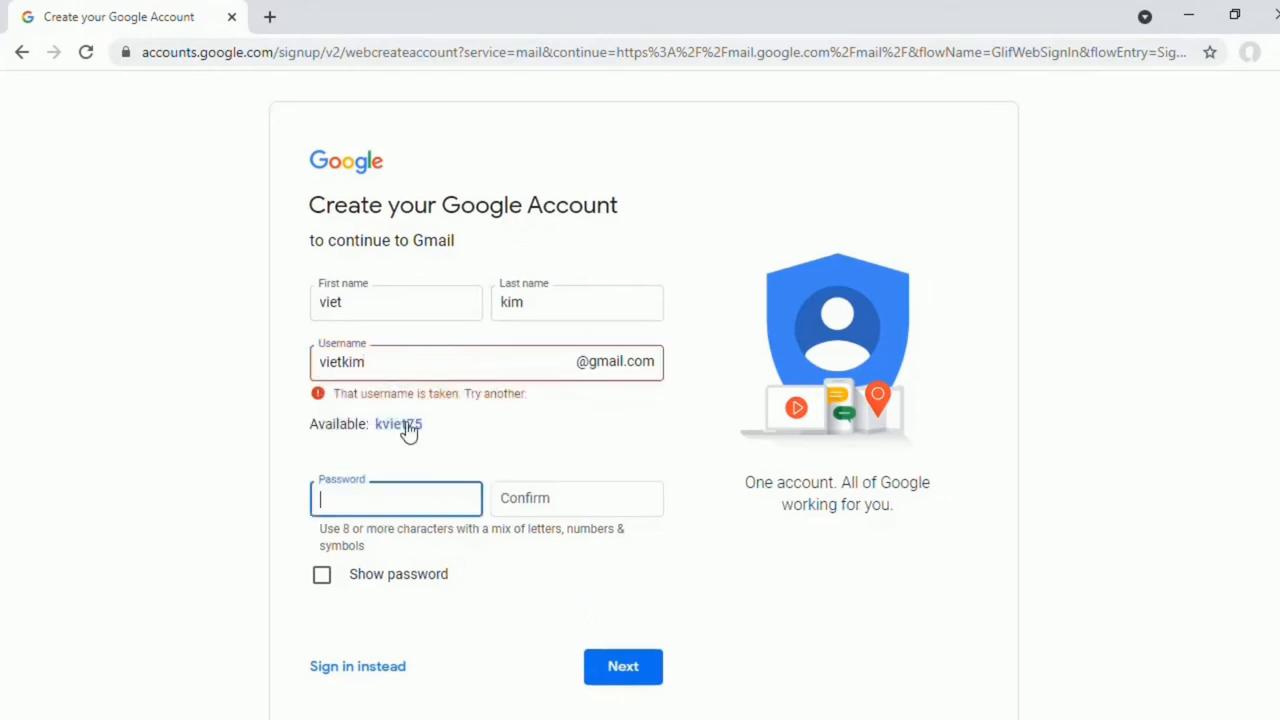
click(398, 424)
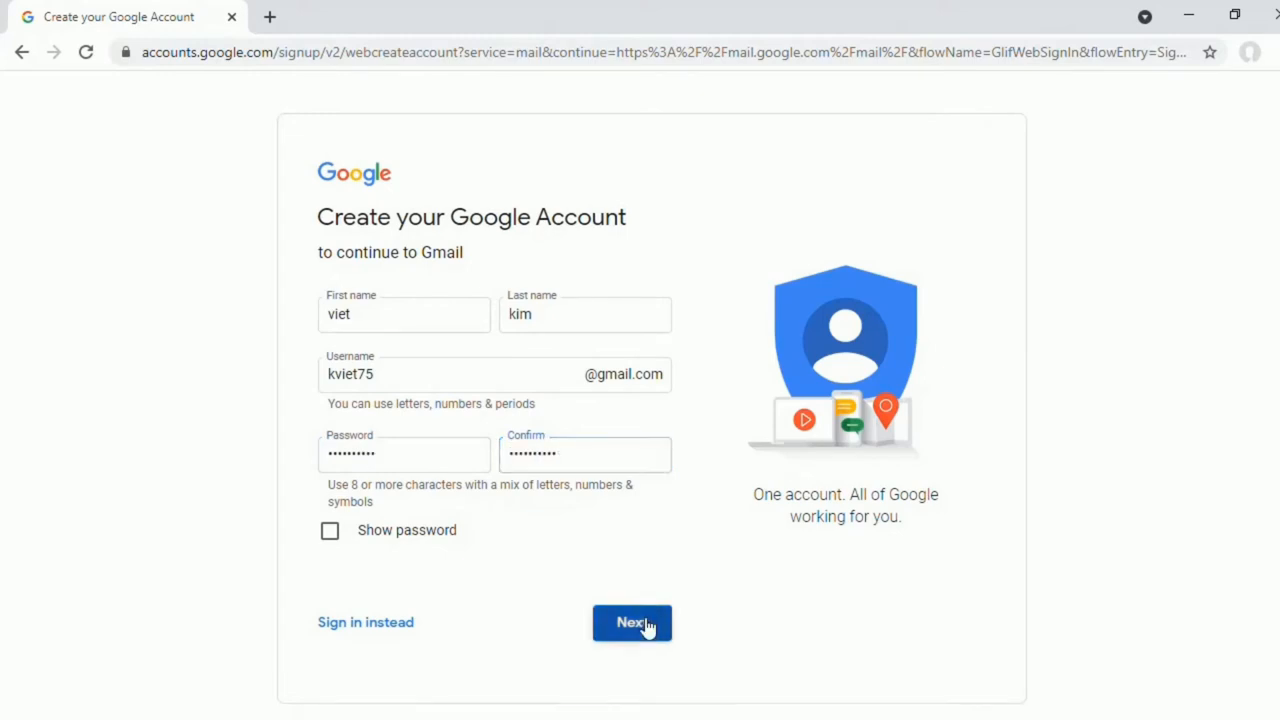
click(632, 622)
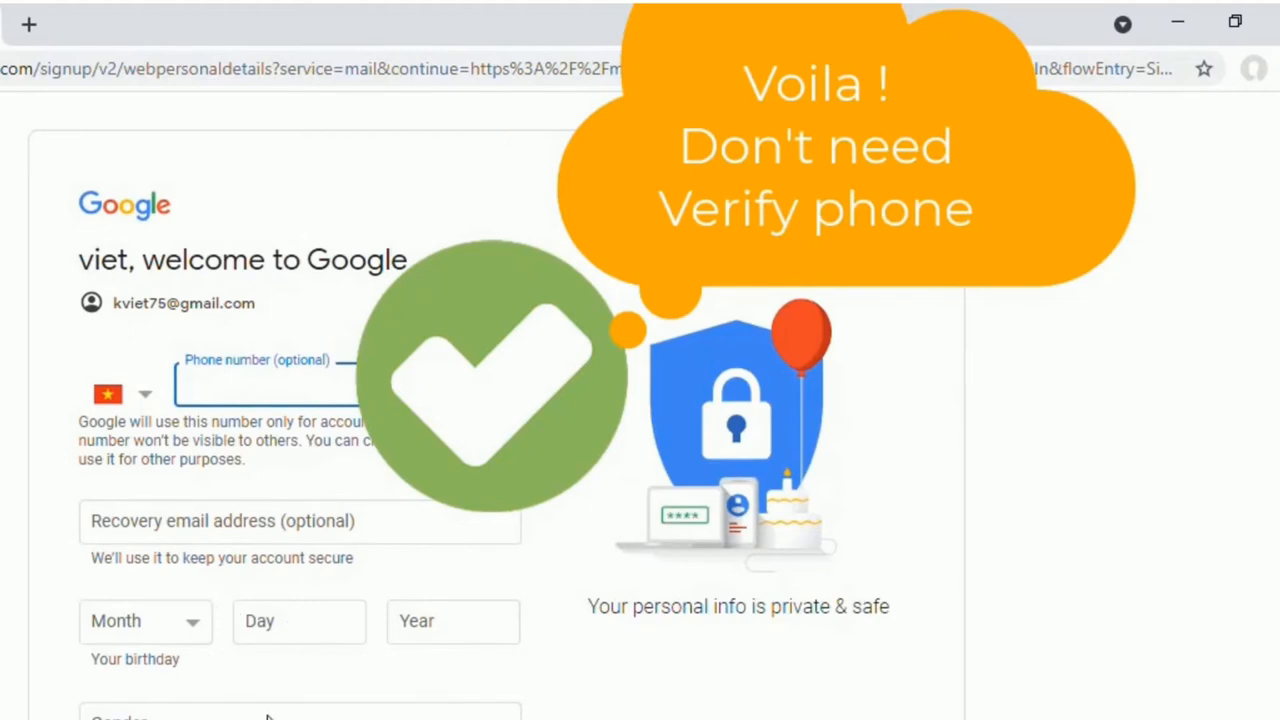
click(144, 620)
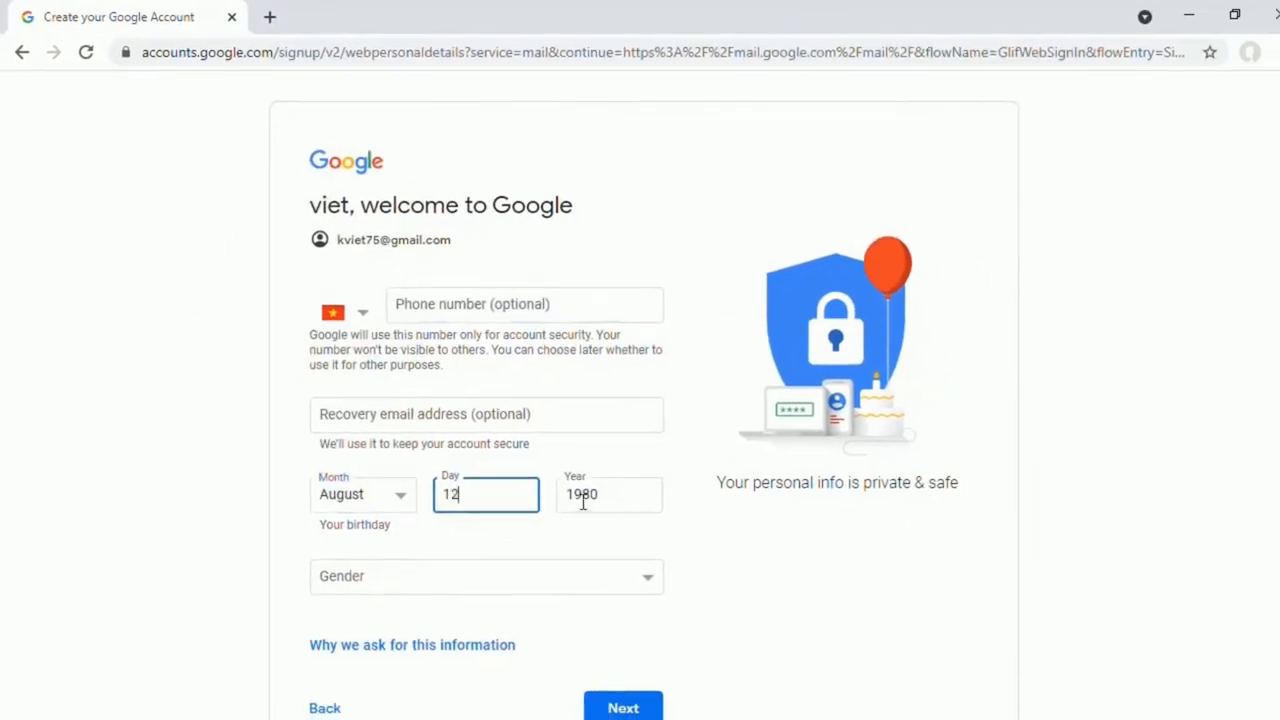
click(486, 576)
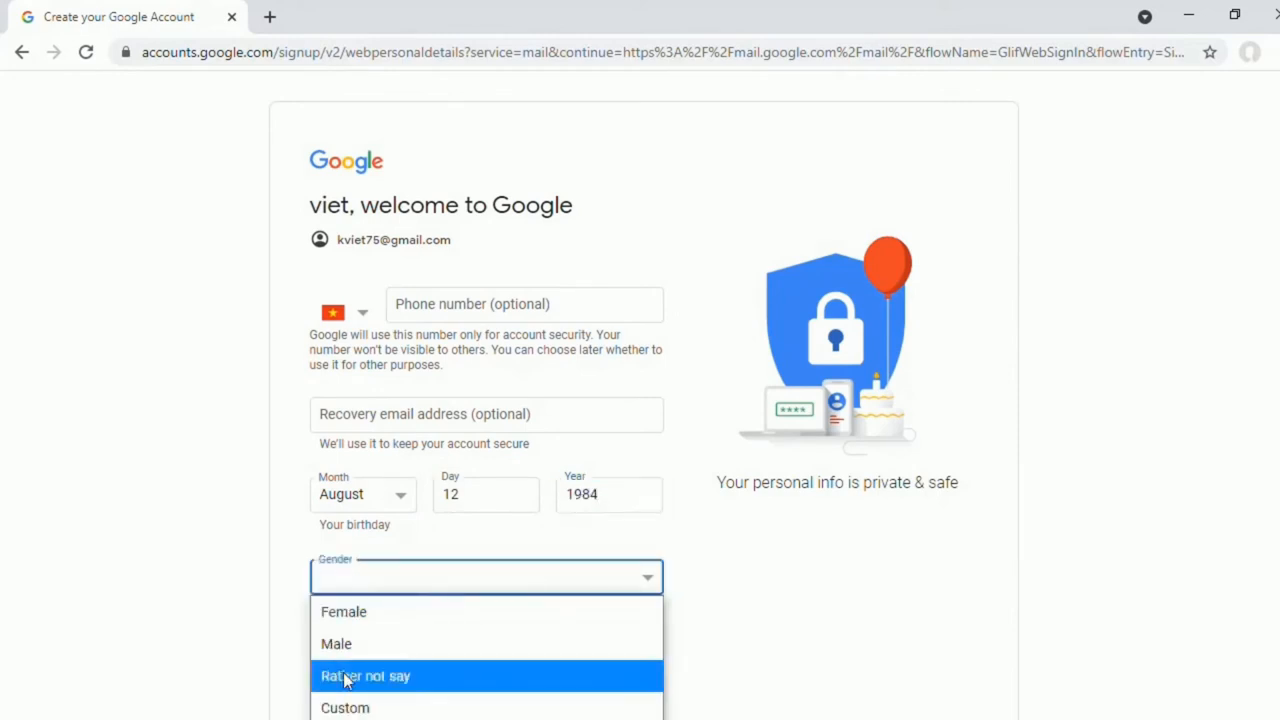
click(344, 612)
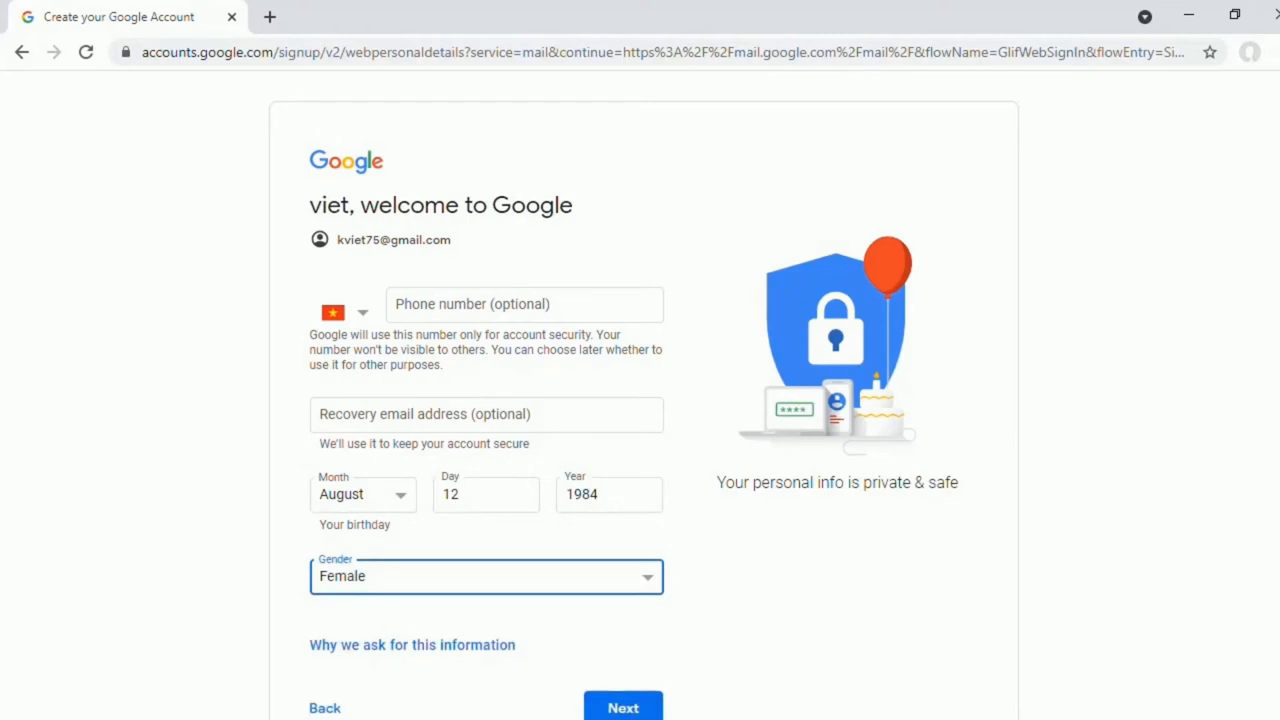
click(622, 708)
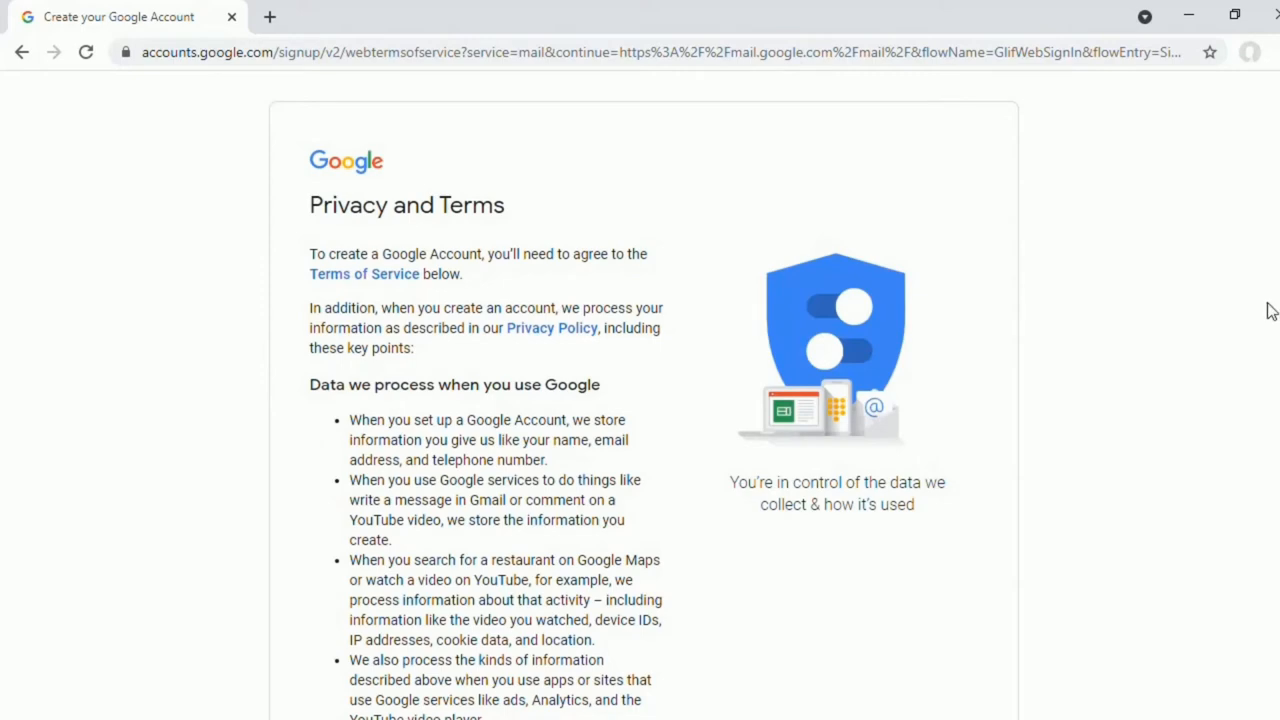
Agree to the Privacy and Terms so the account is created and the inbox opens
scroll(down, 3)
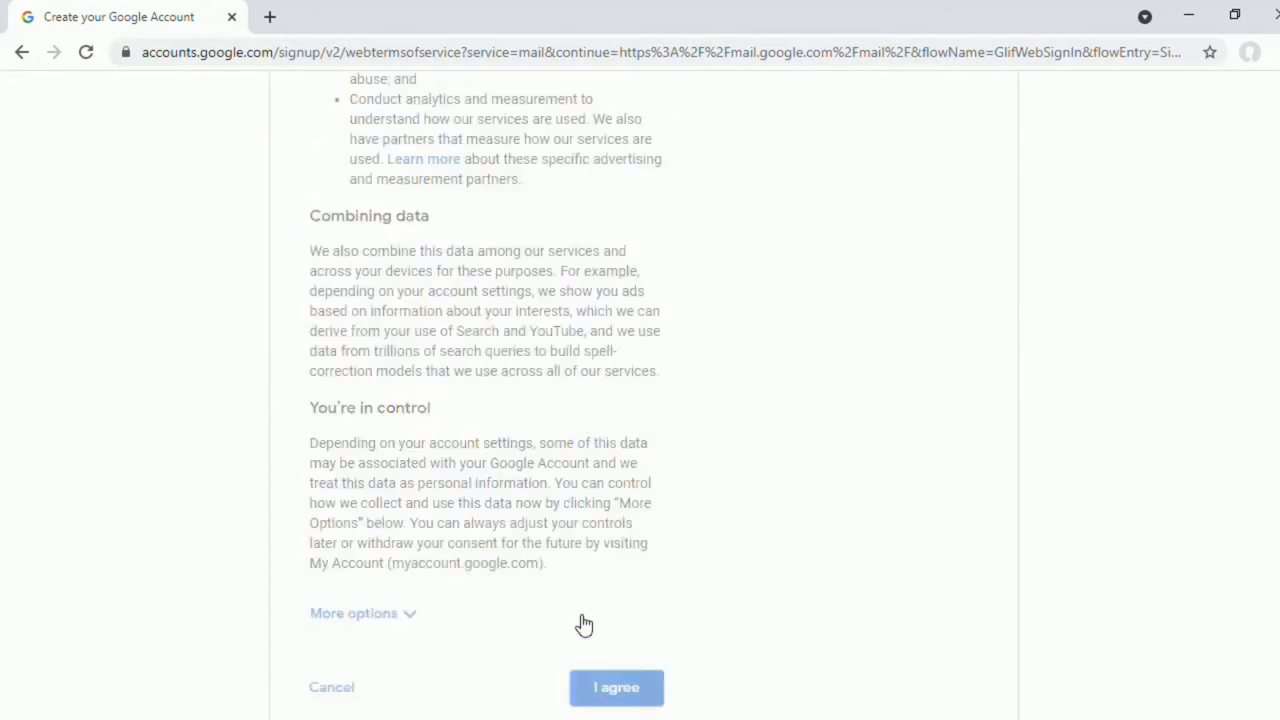
click(616, 688)
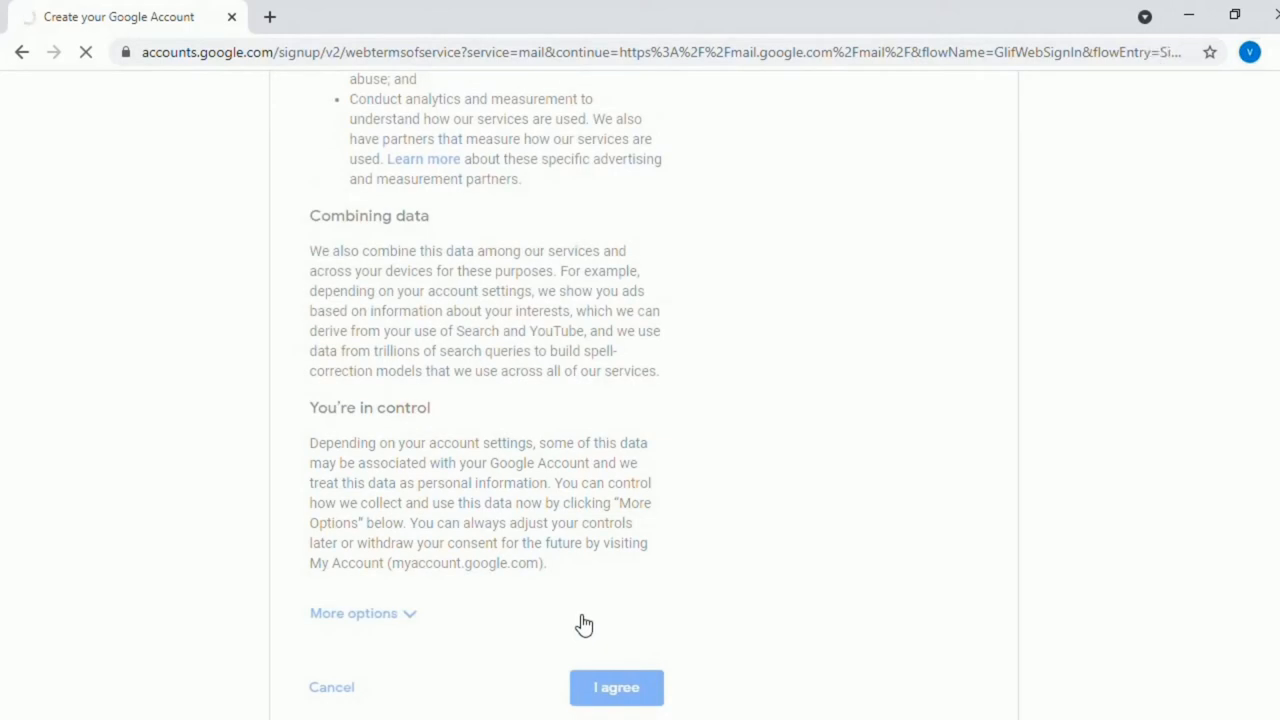
click(616, 688)
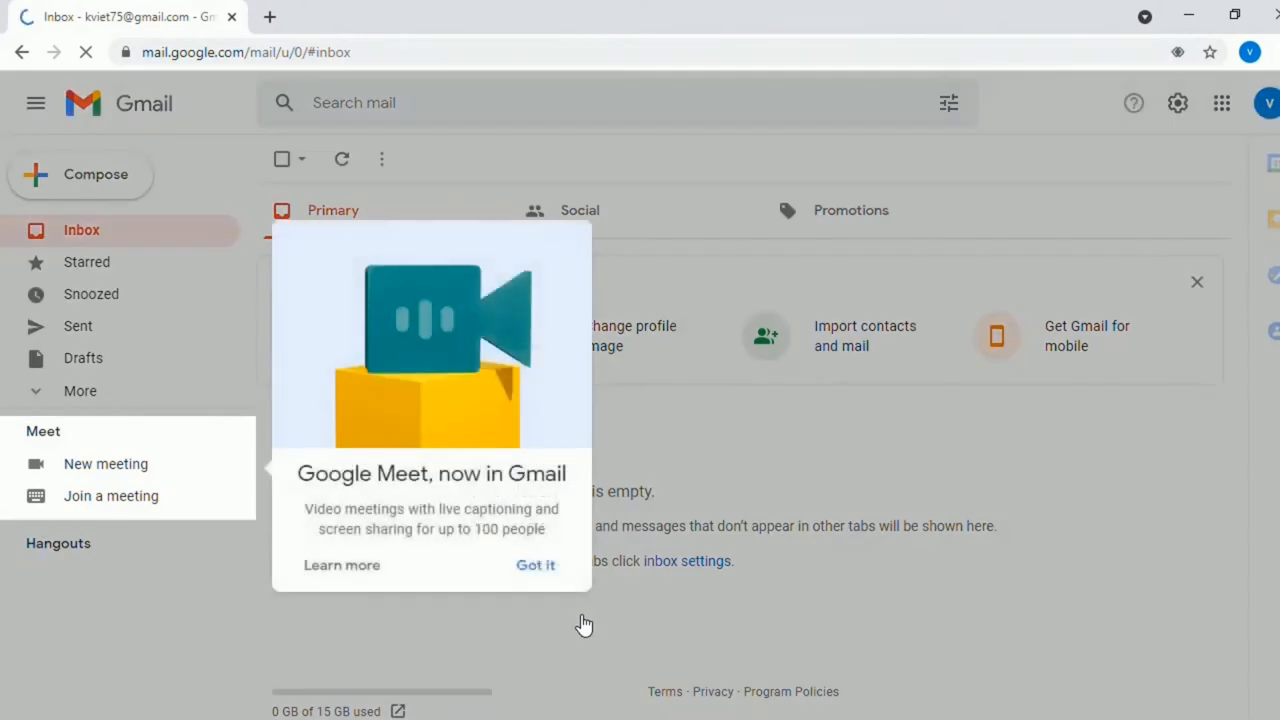
Dismiss the Google Meet announcement in the new Gmail inbox
click(536, 564)
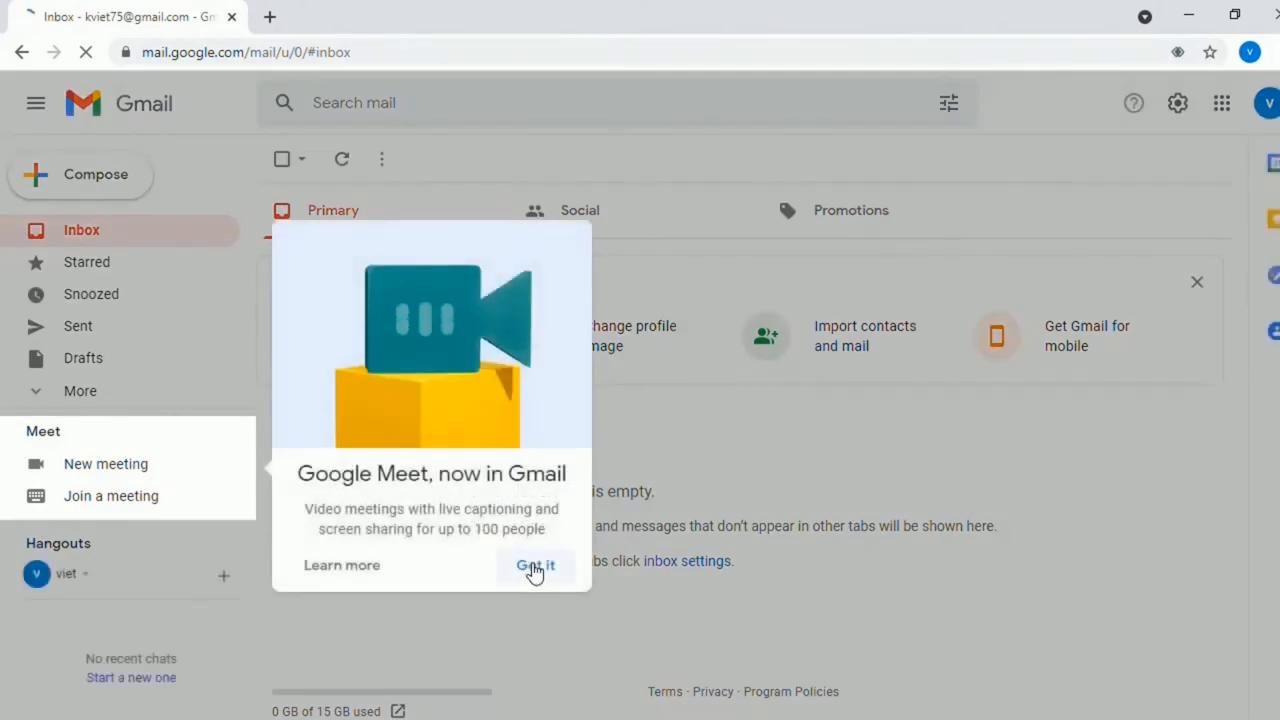
click(536, 564)
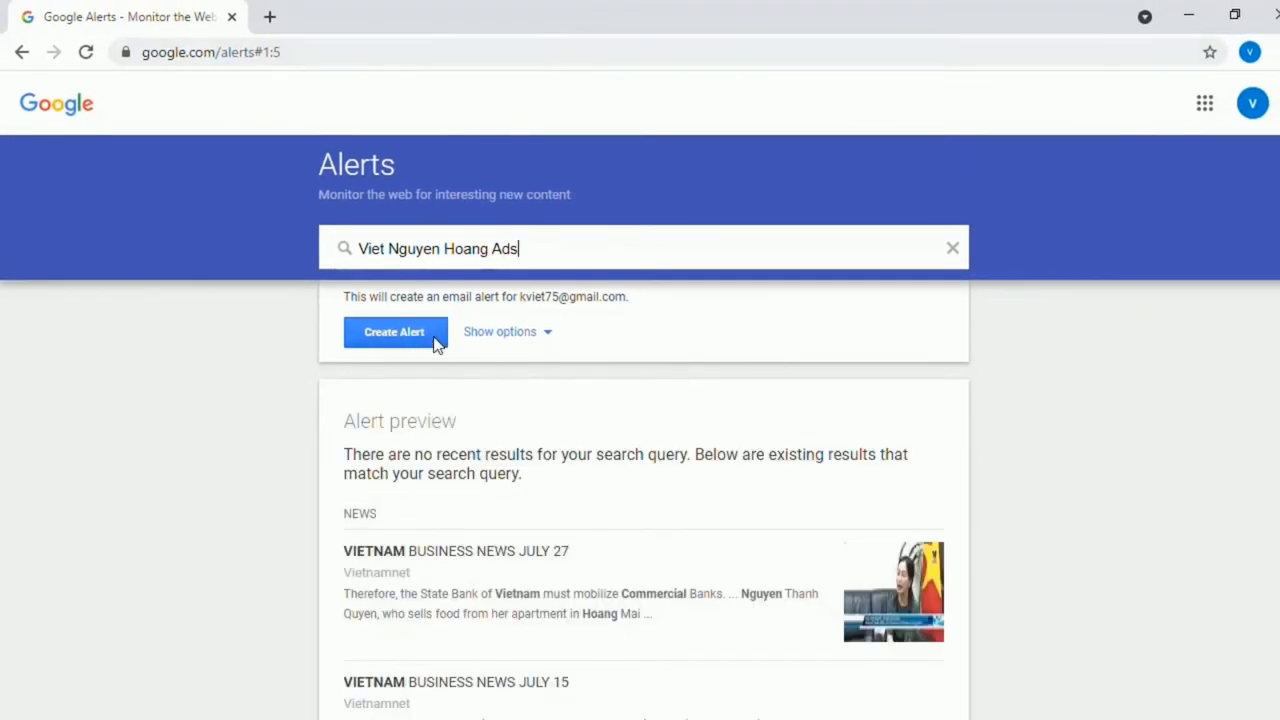
click(394, 332)
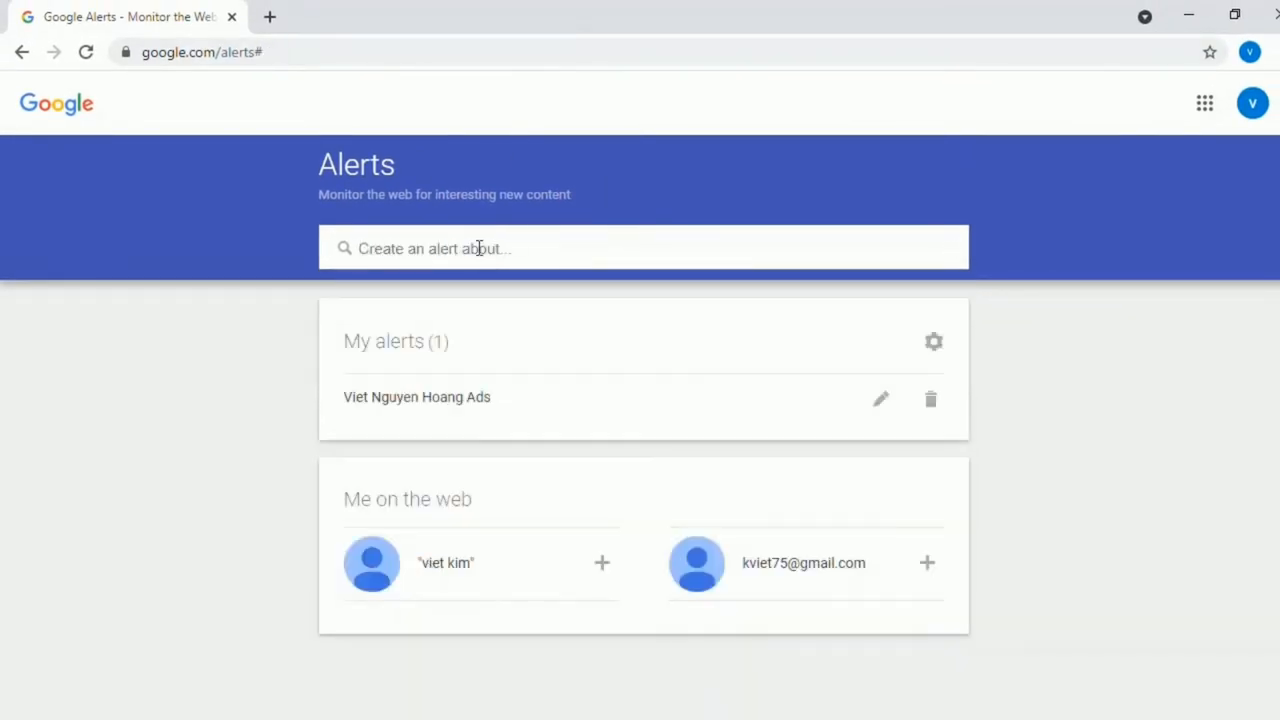
text(Viet Kim Ads)
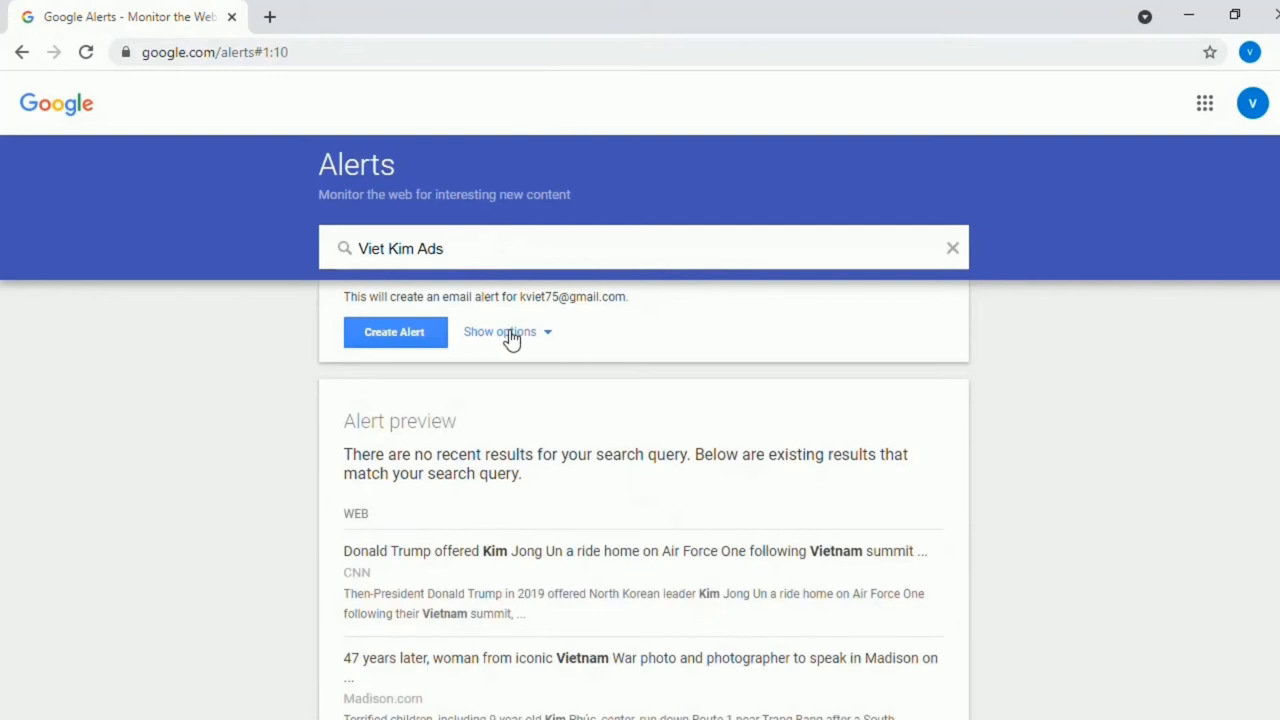
click(392, 332)
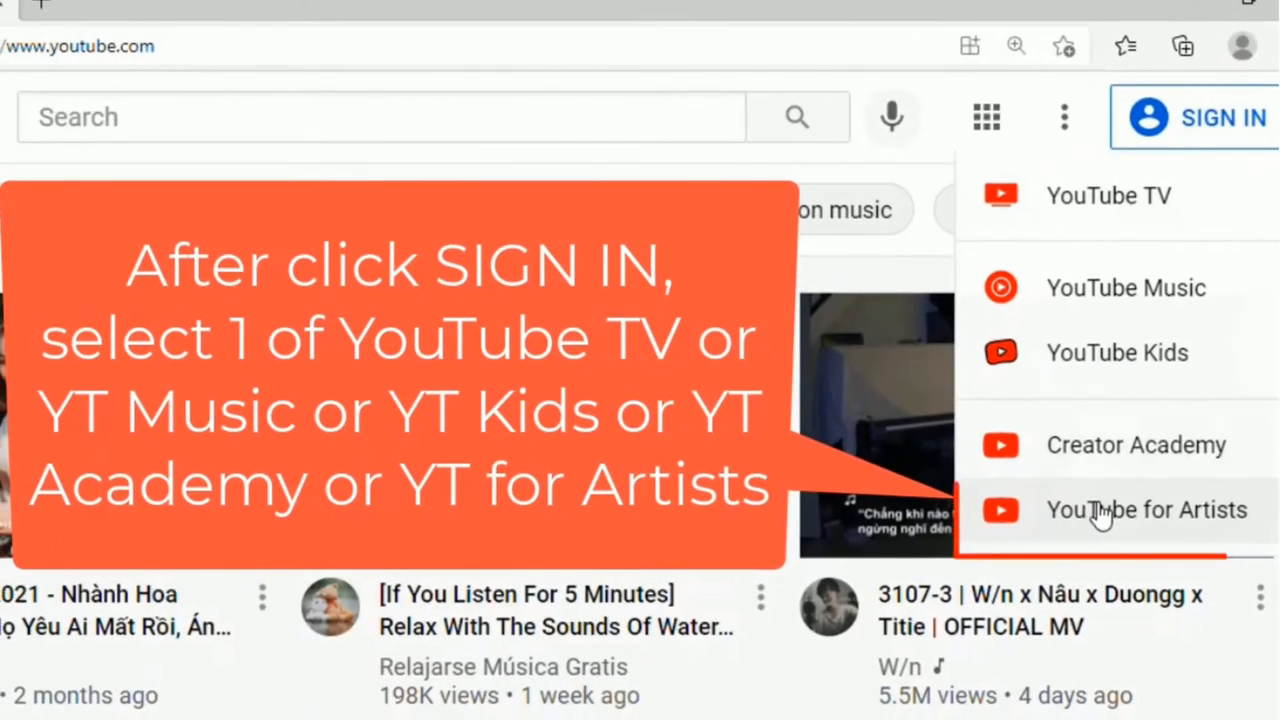
mouse_move(1110, 510)
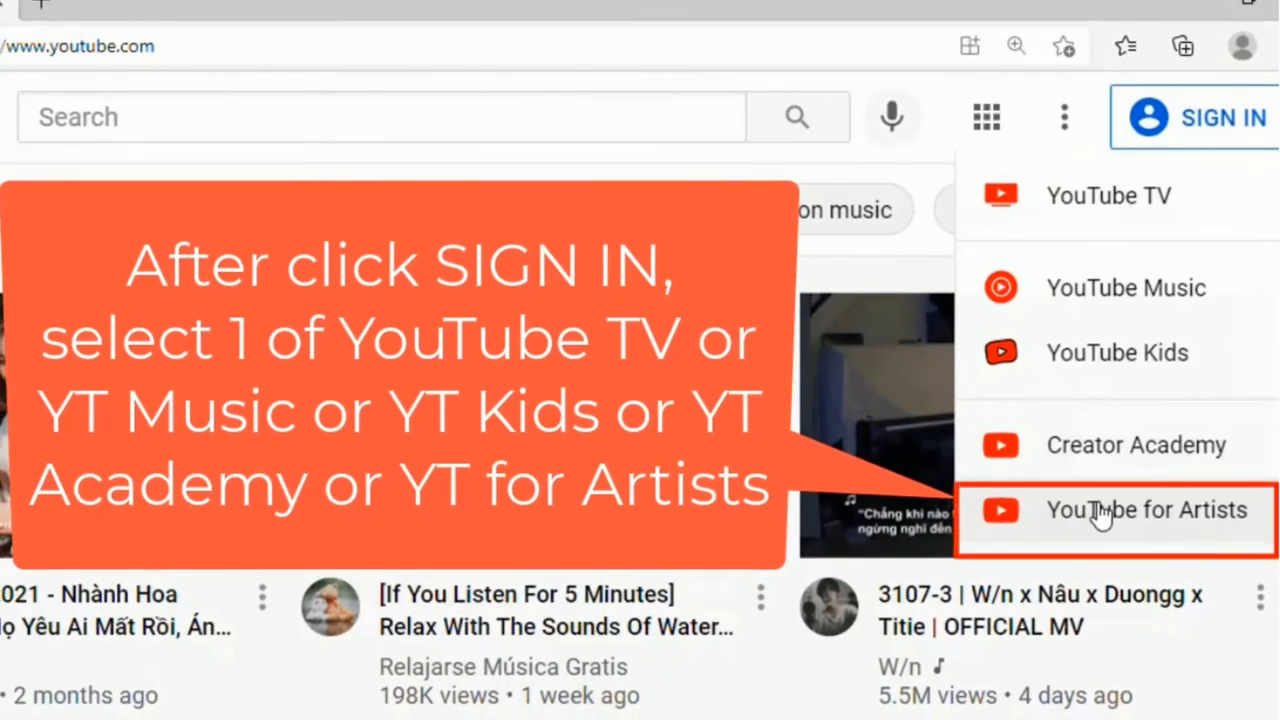
Visit YouTube for Artists and follow the official artist channels link
click(1148, 510)
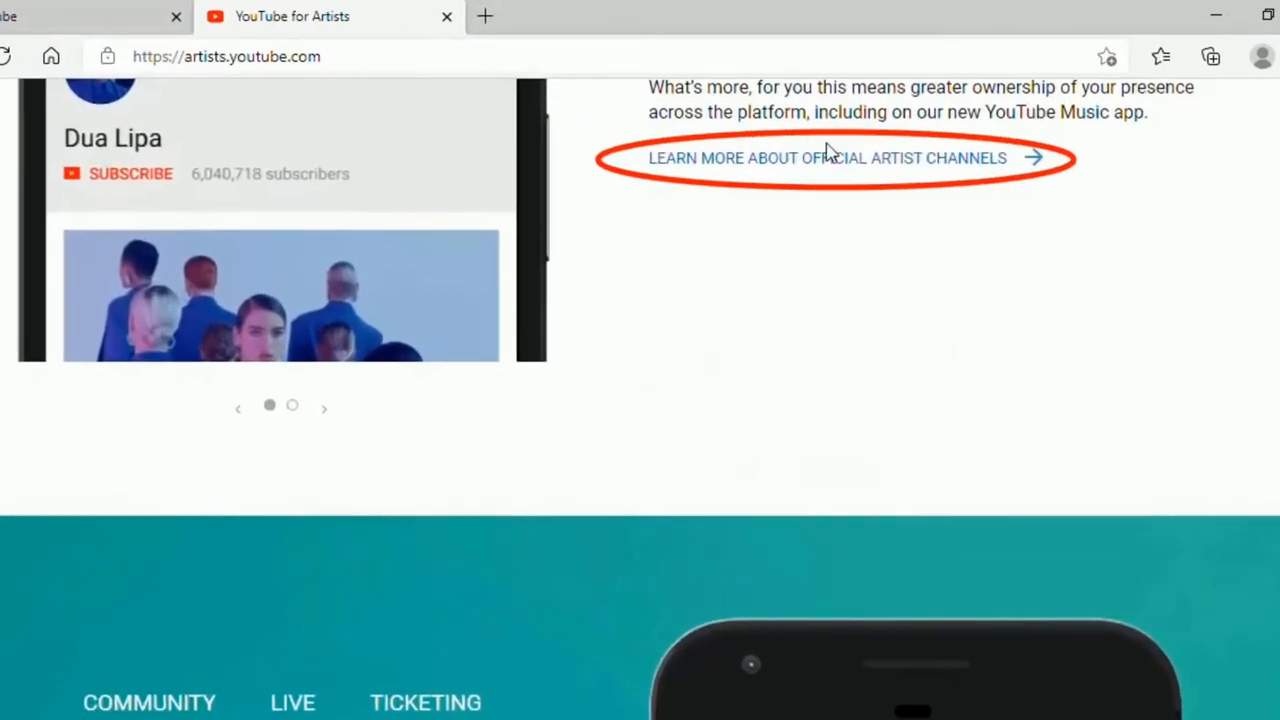
click(828, 158)
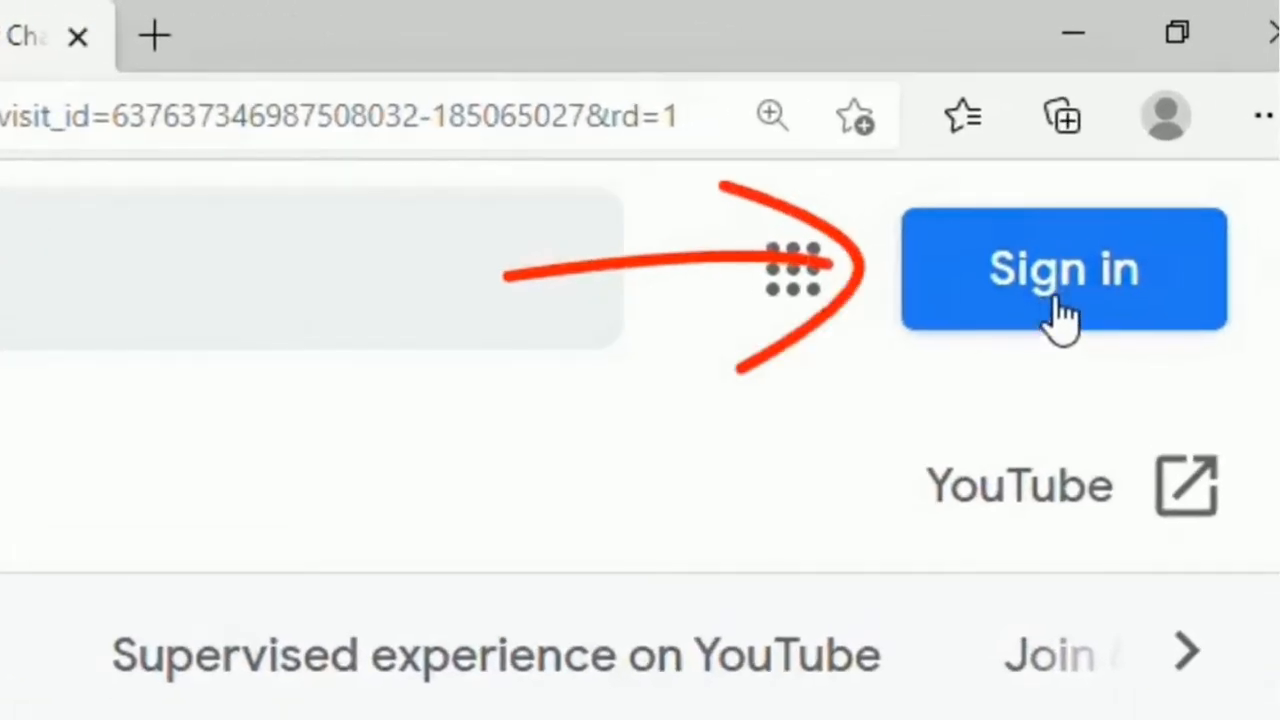
click(1064, 268)
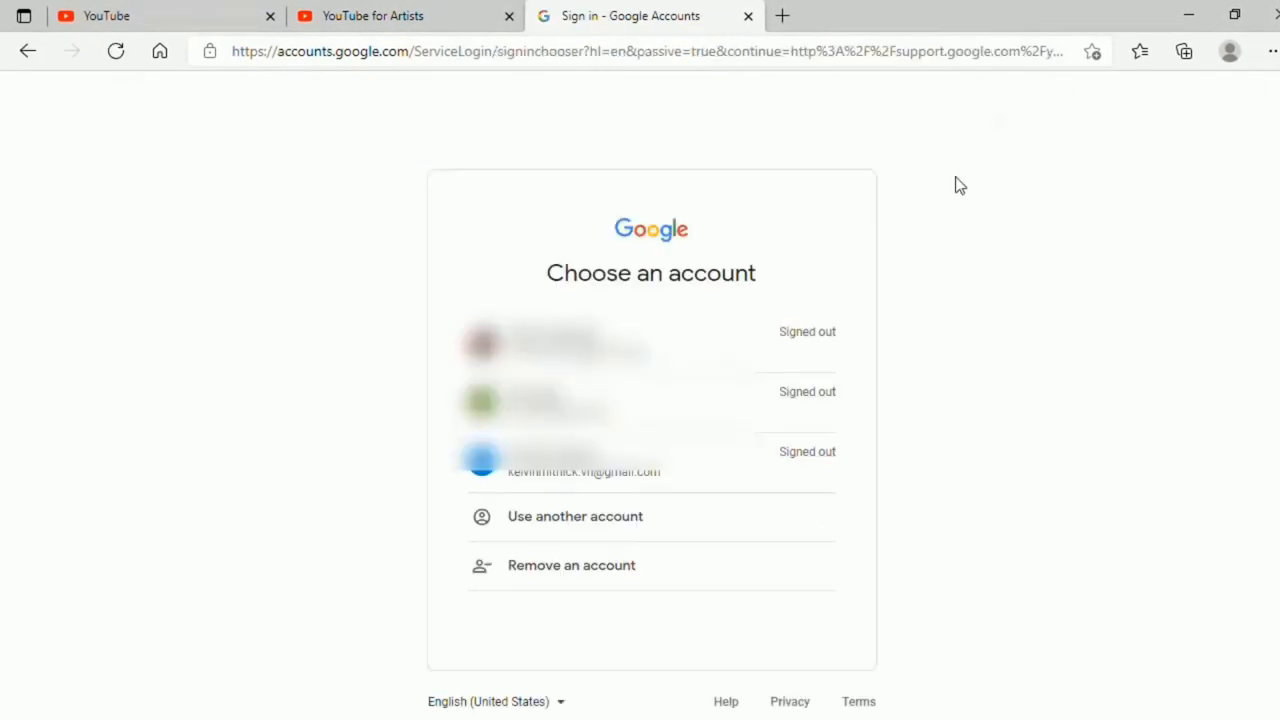
mouse_move(576, 516)
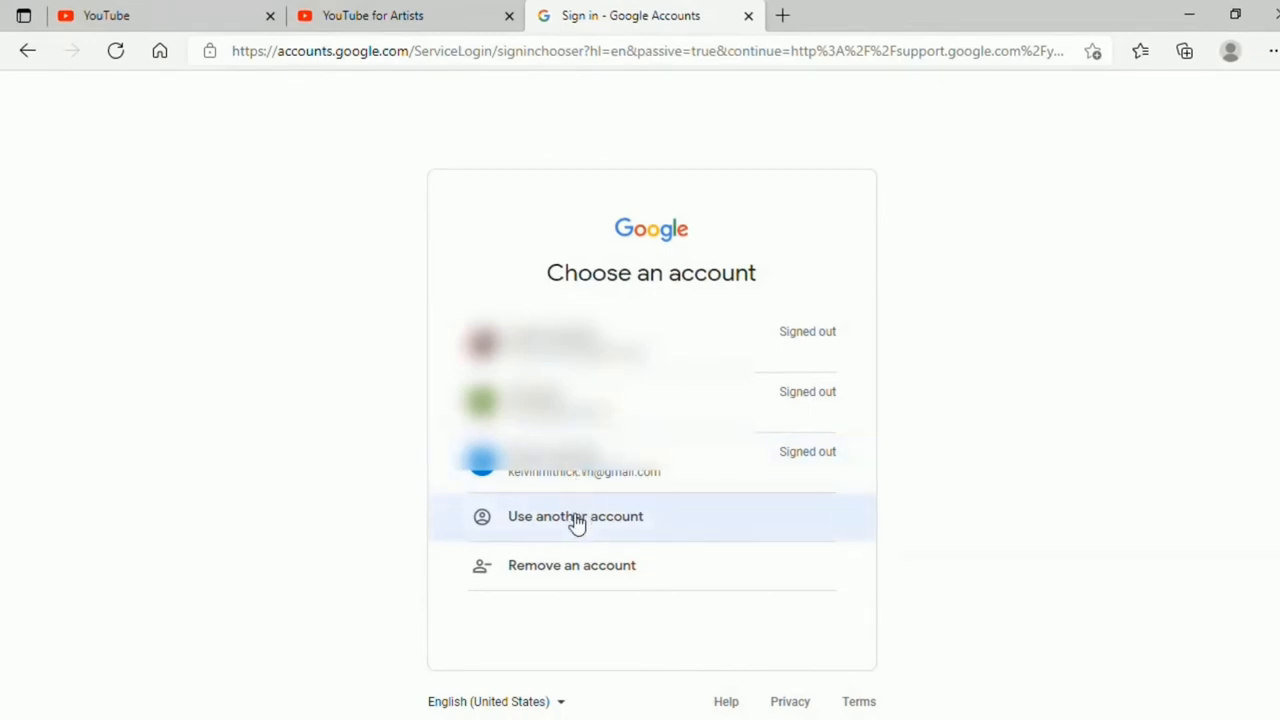
click(576, 516)
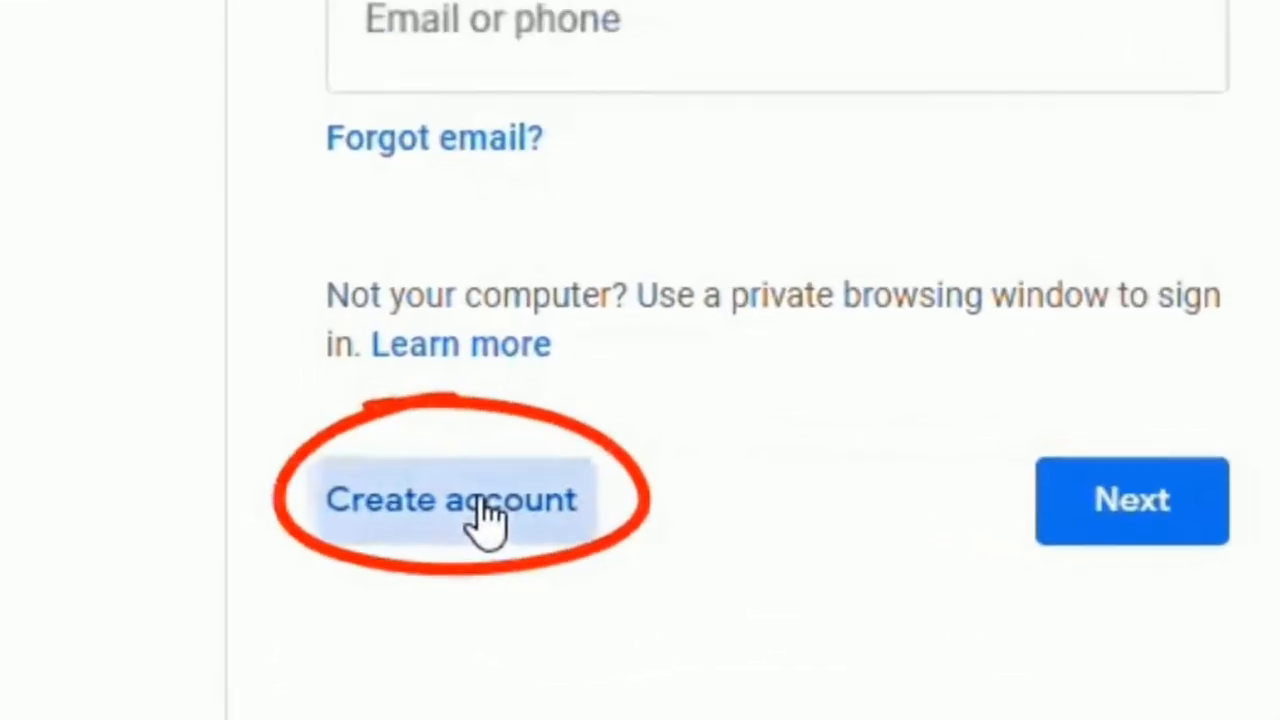
click(450, 500)
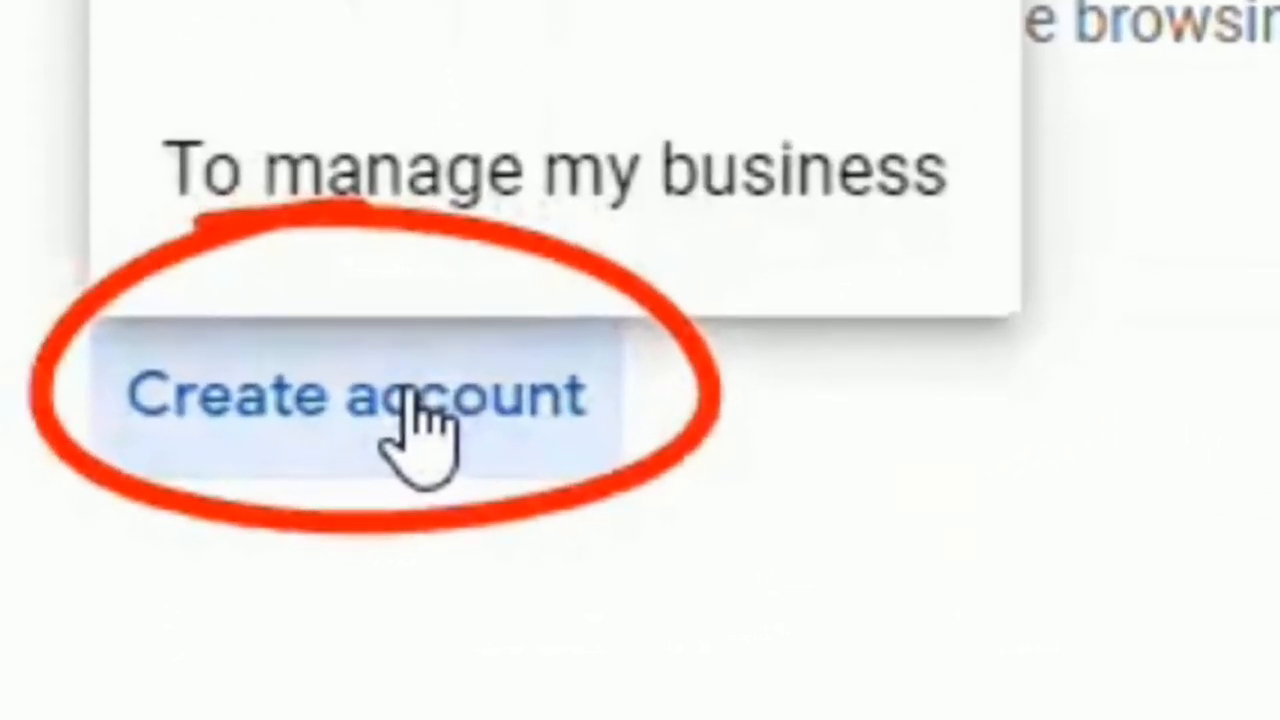
click(518, 572)
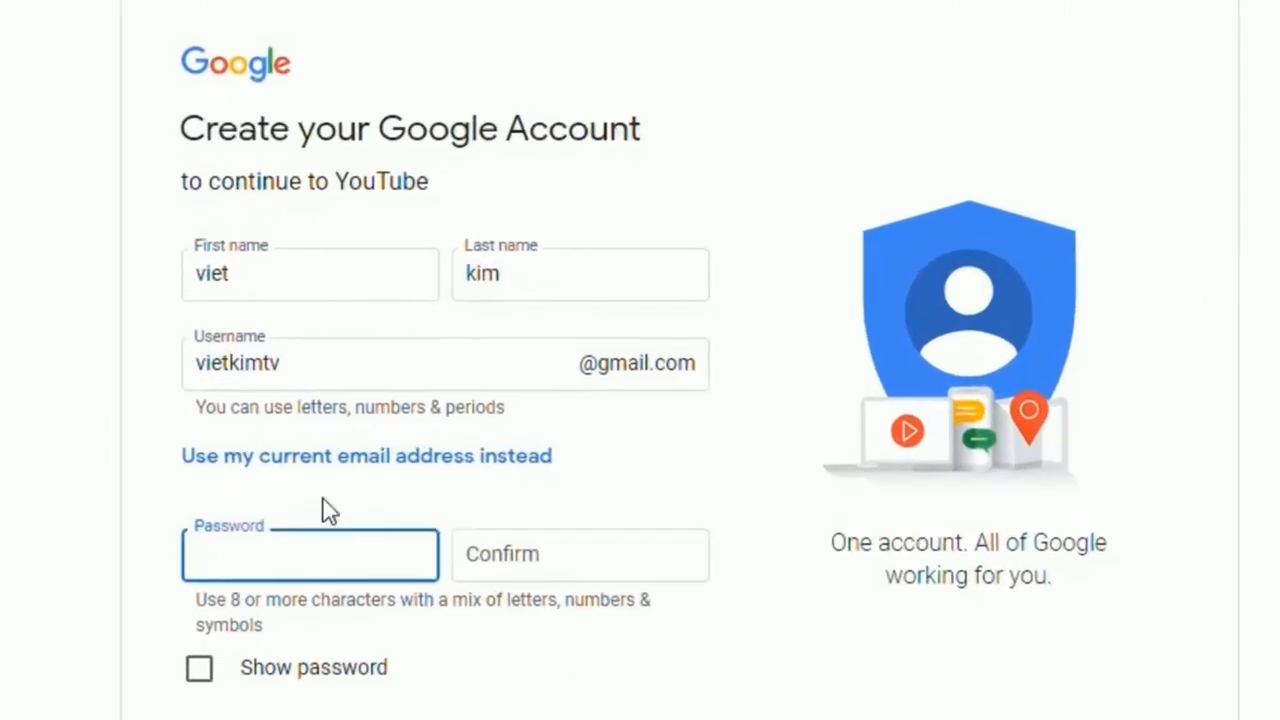
text(•••••)
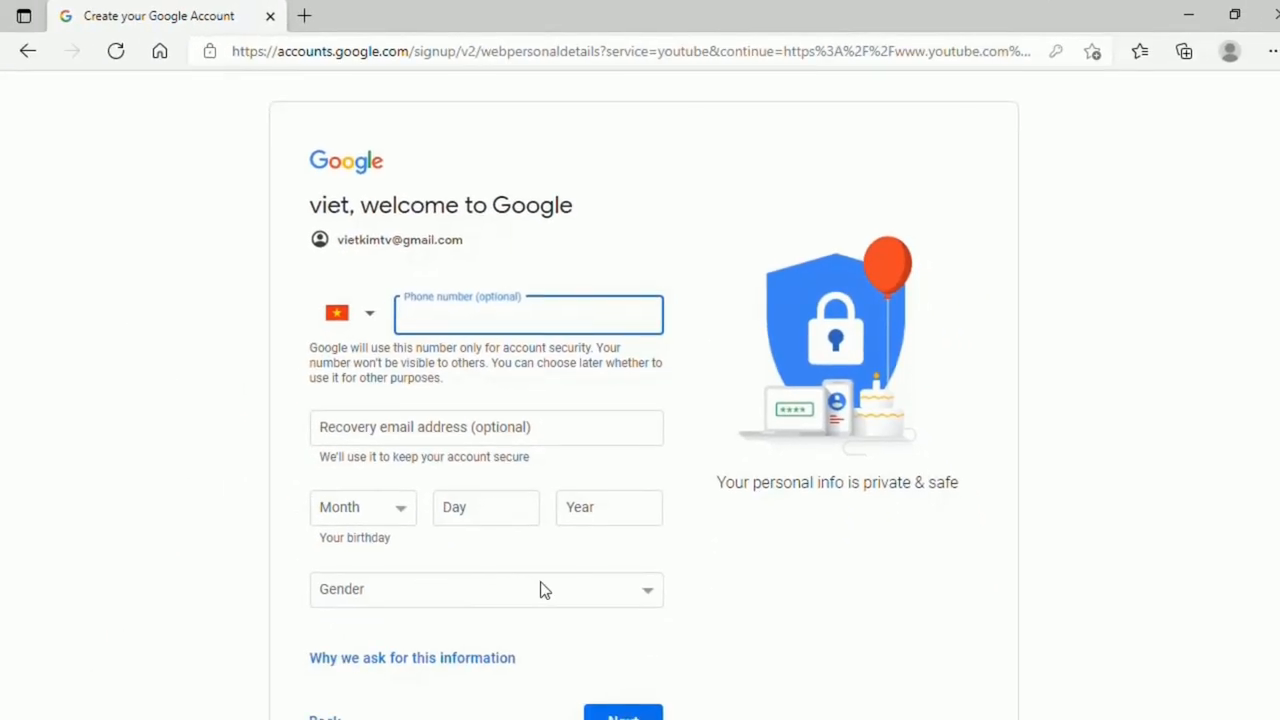
mouse_move(660, 520)
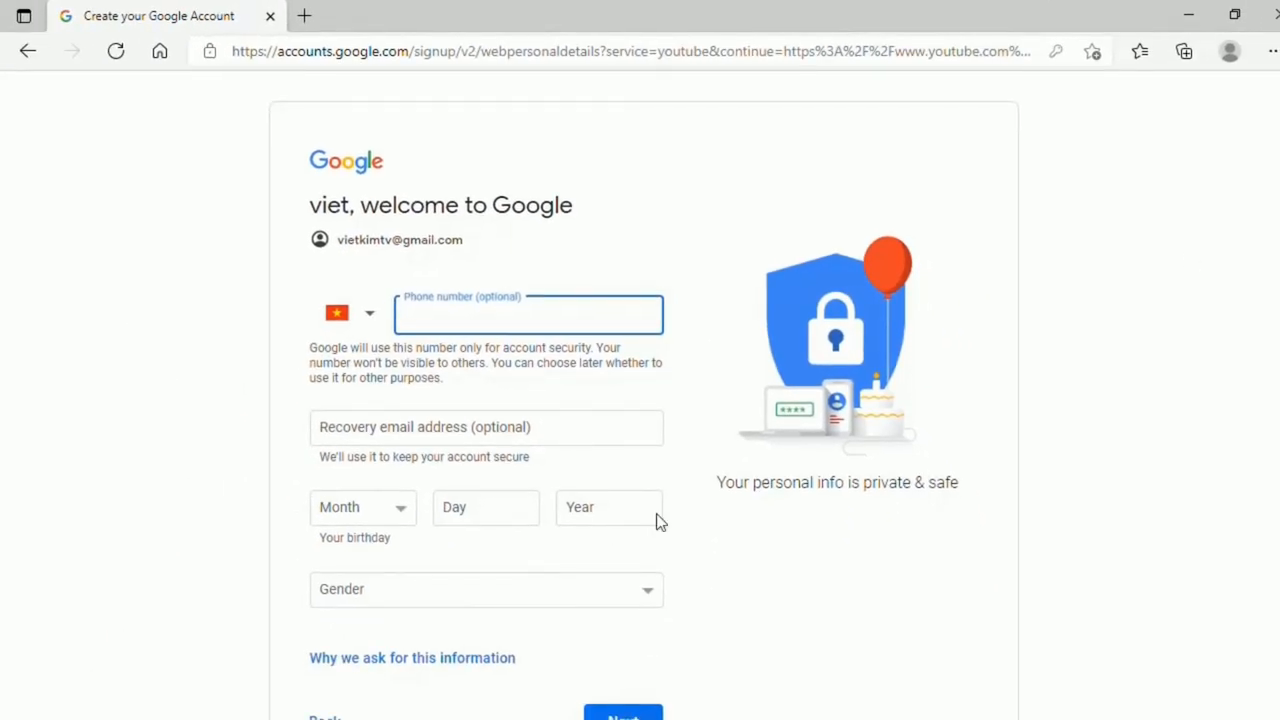
Enter October 19 as the birthday and continue to Privacy and Terms
click(362, 508)
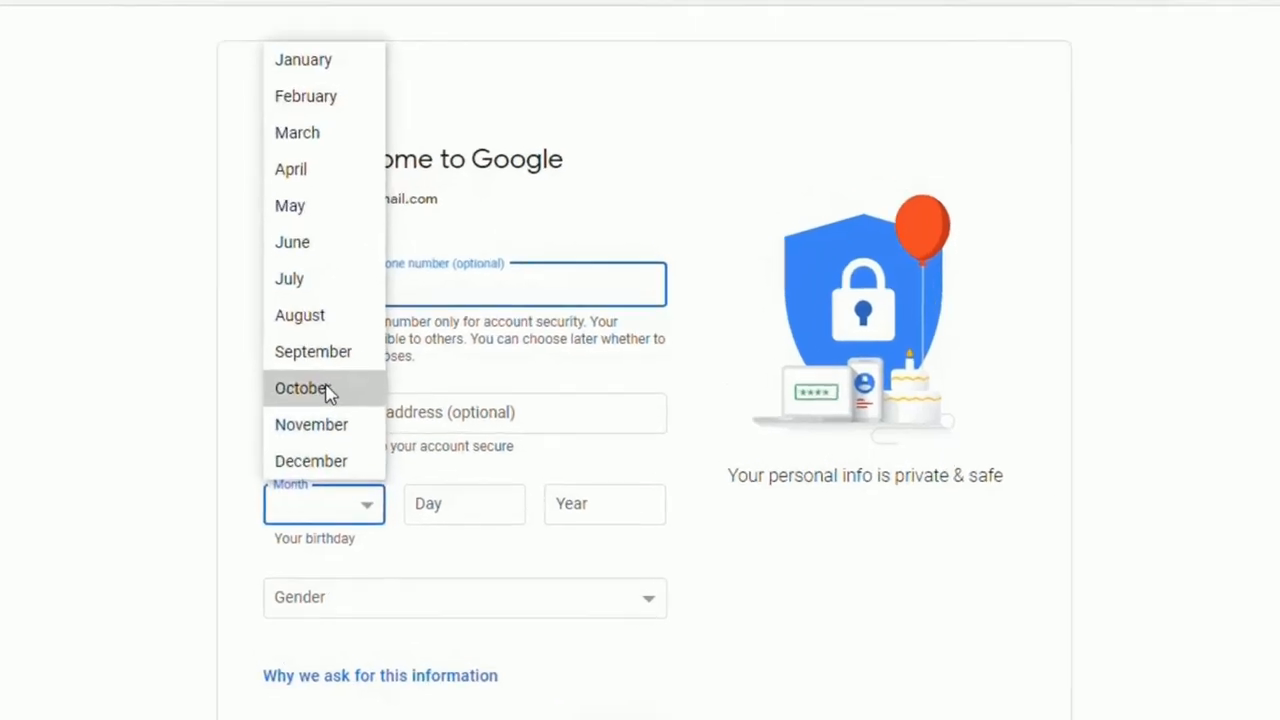
click(300, 388)
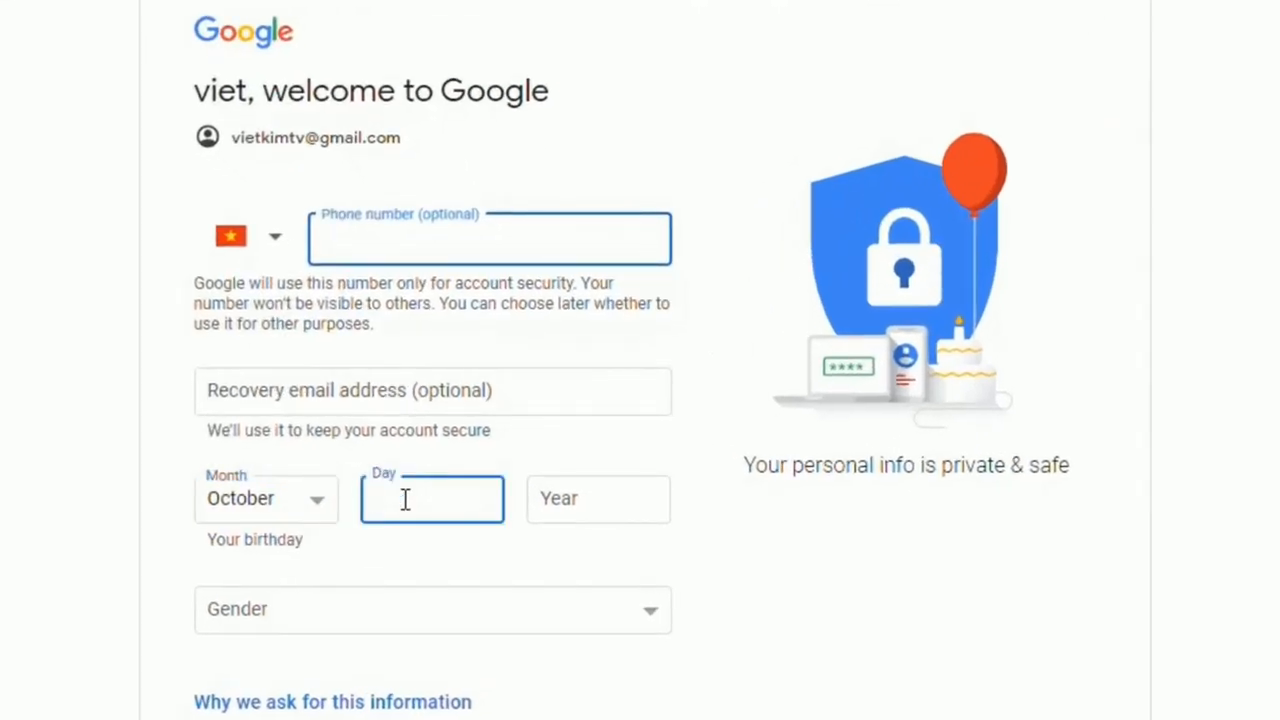
text(19)
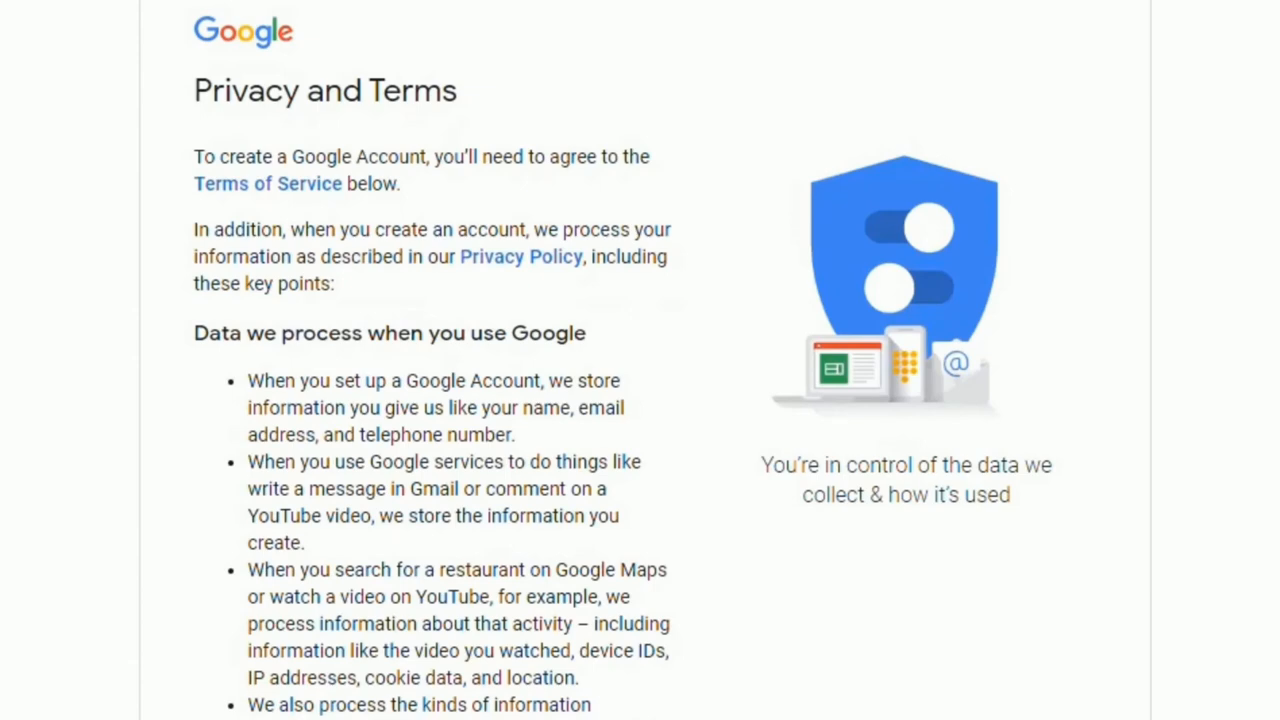
Scroll through Privacy and Terms and agree, landing on YouTube signed in
scroll(down, 3)
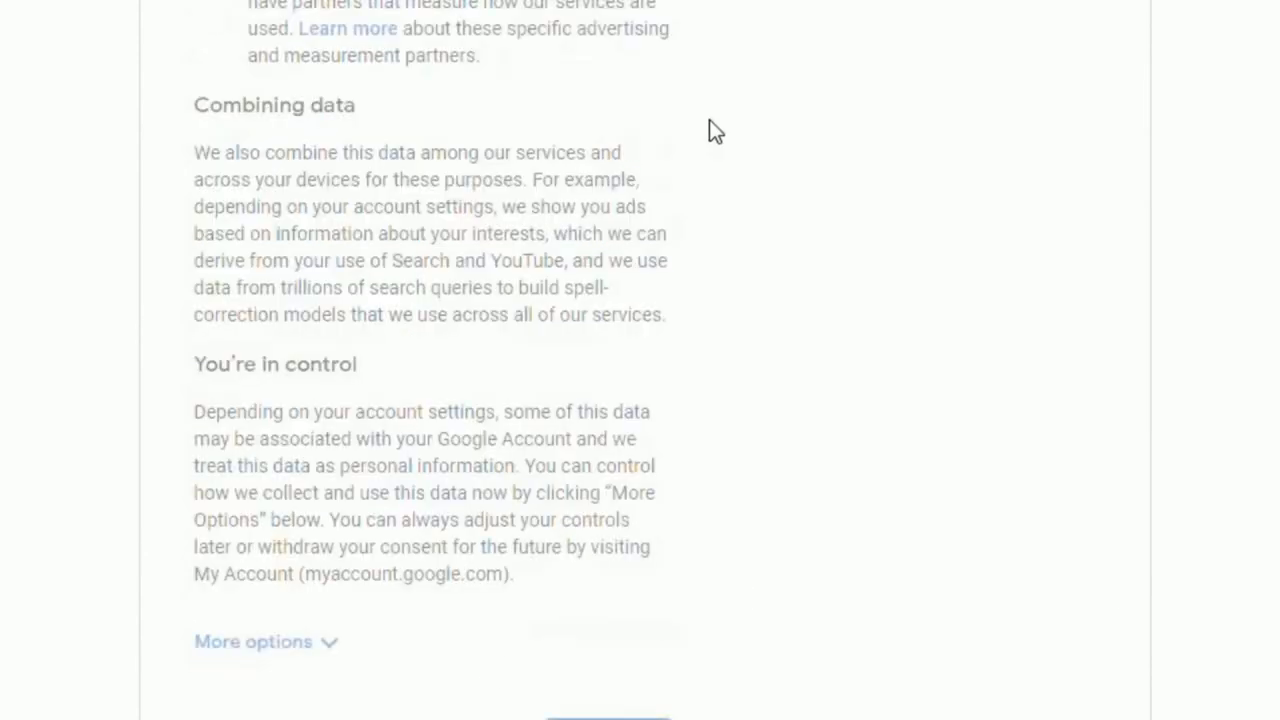
scroll(down, 3)
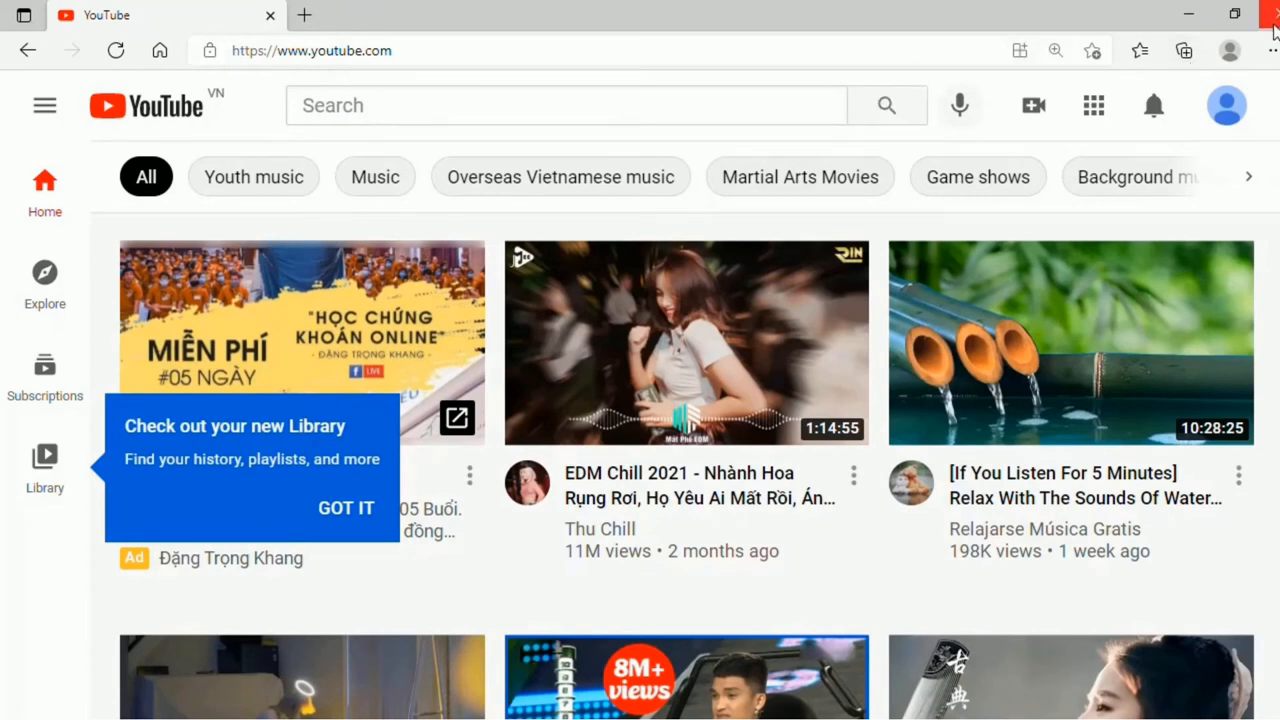
click(1228, 104)
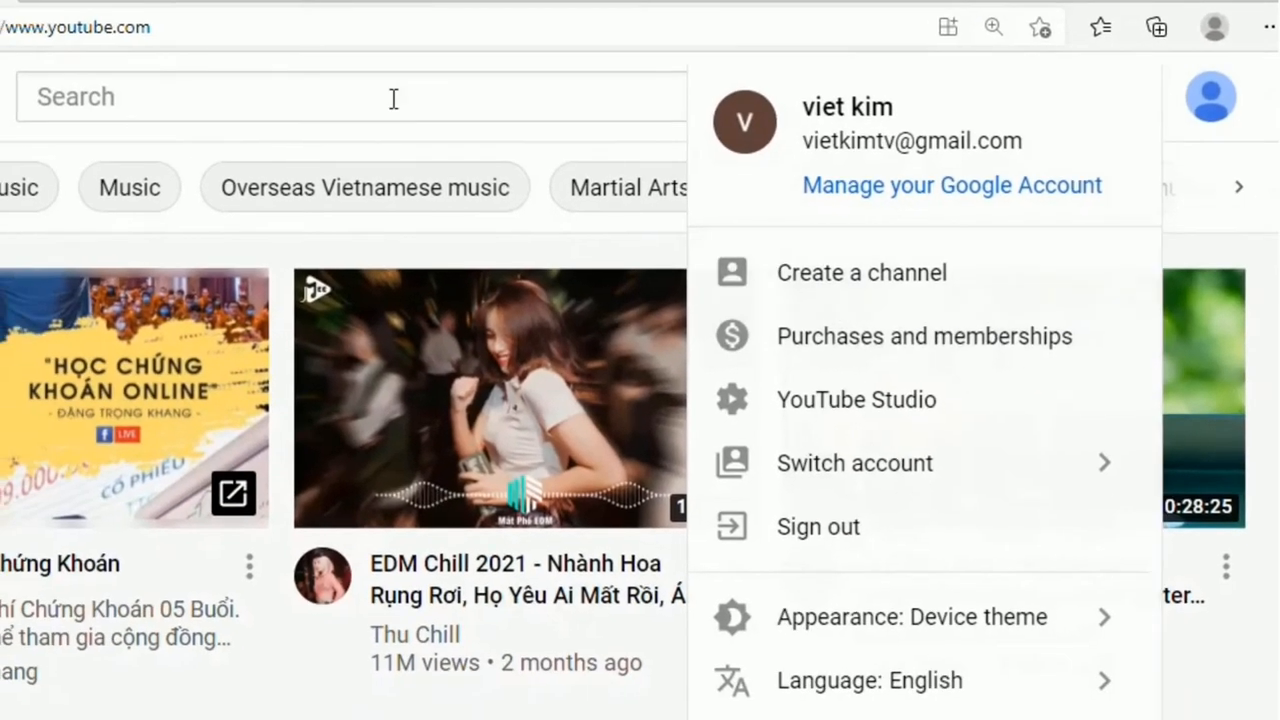
click(76, 28)
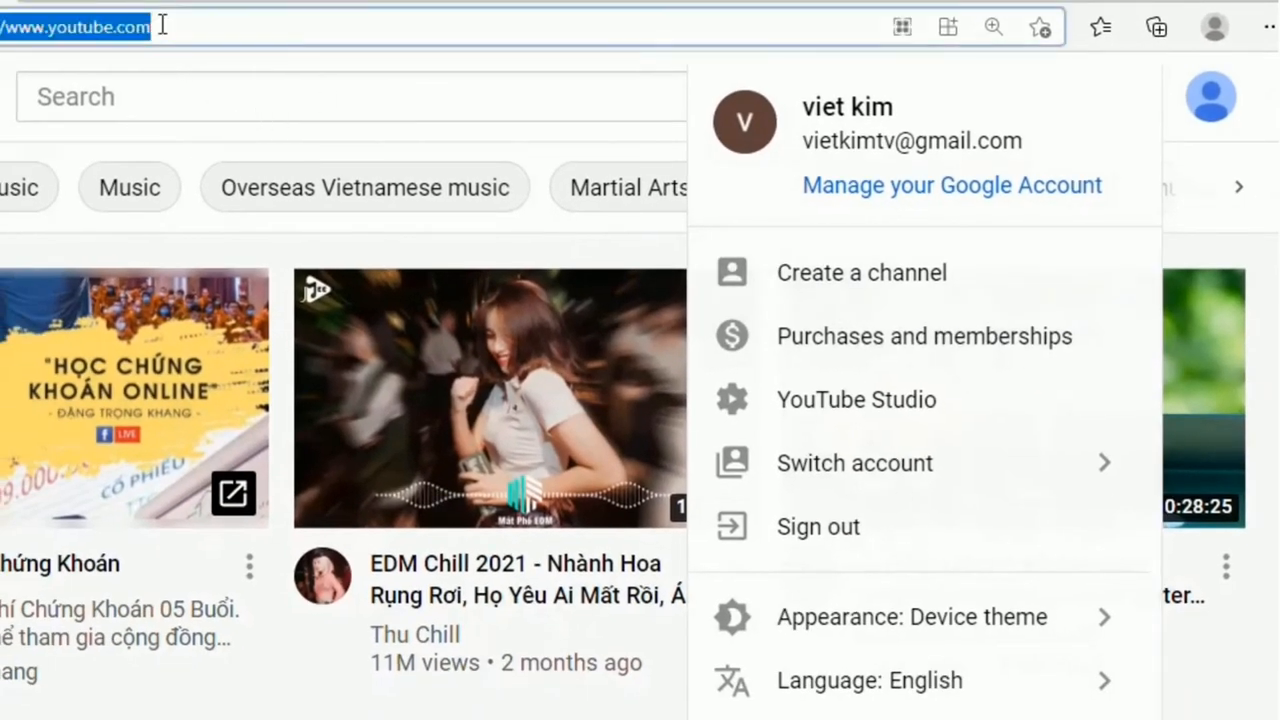
text(gmail.com)
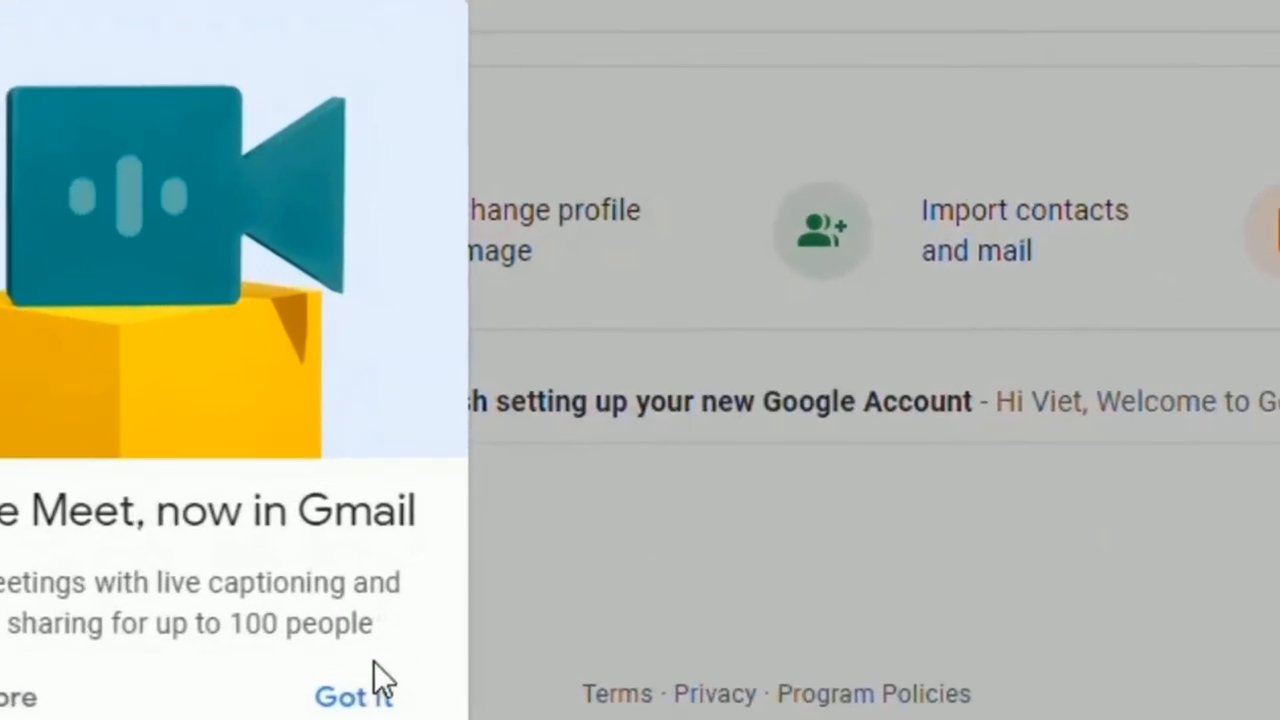
Dismiss the Meet announcement and read through the Google Community Team welcome email
click(352, 696)
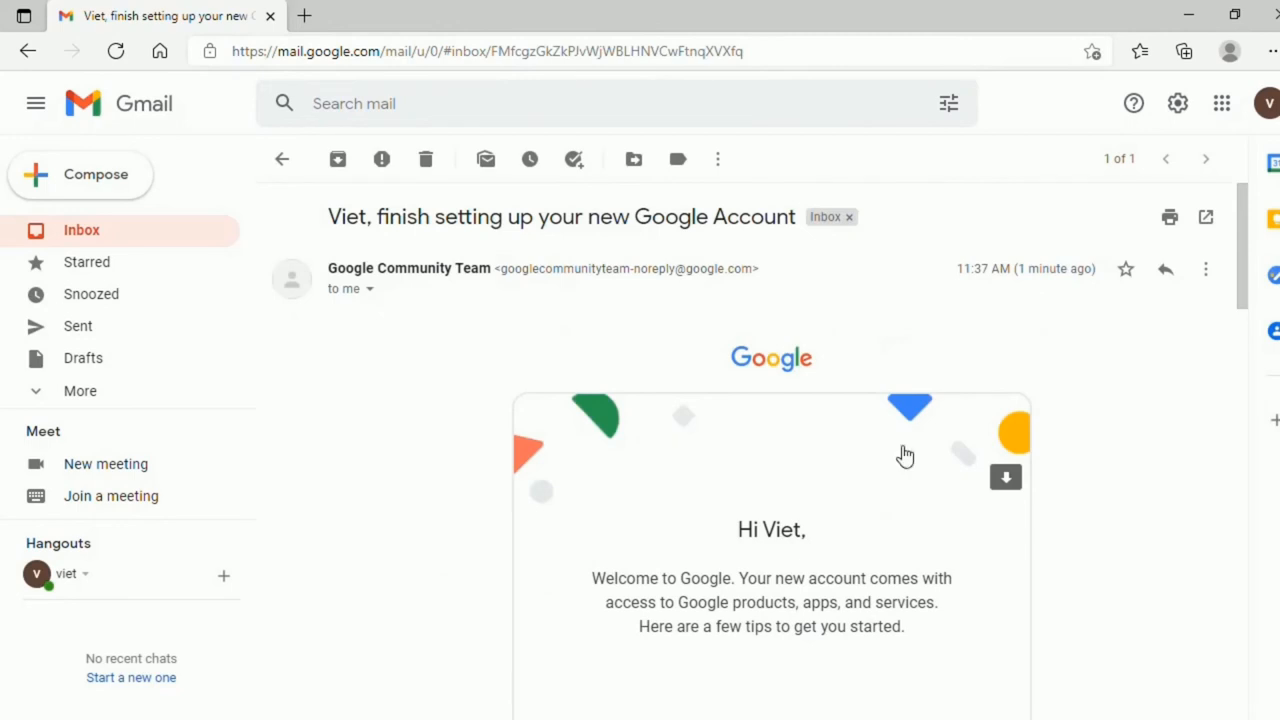
mouse_move(1064, 284)
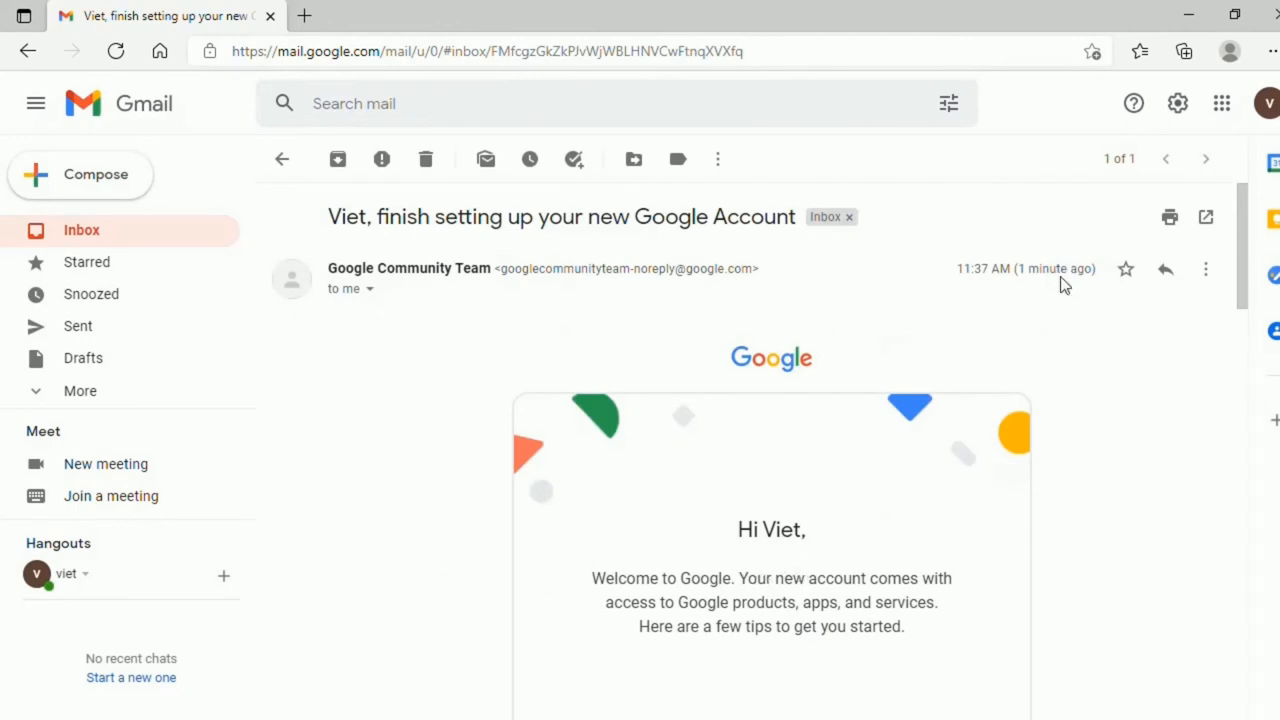
mouse_move(1240, 364)
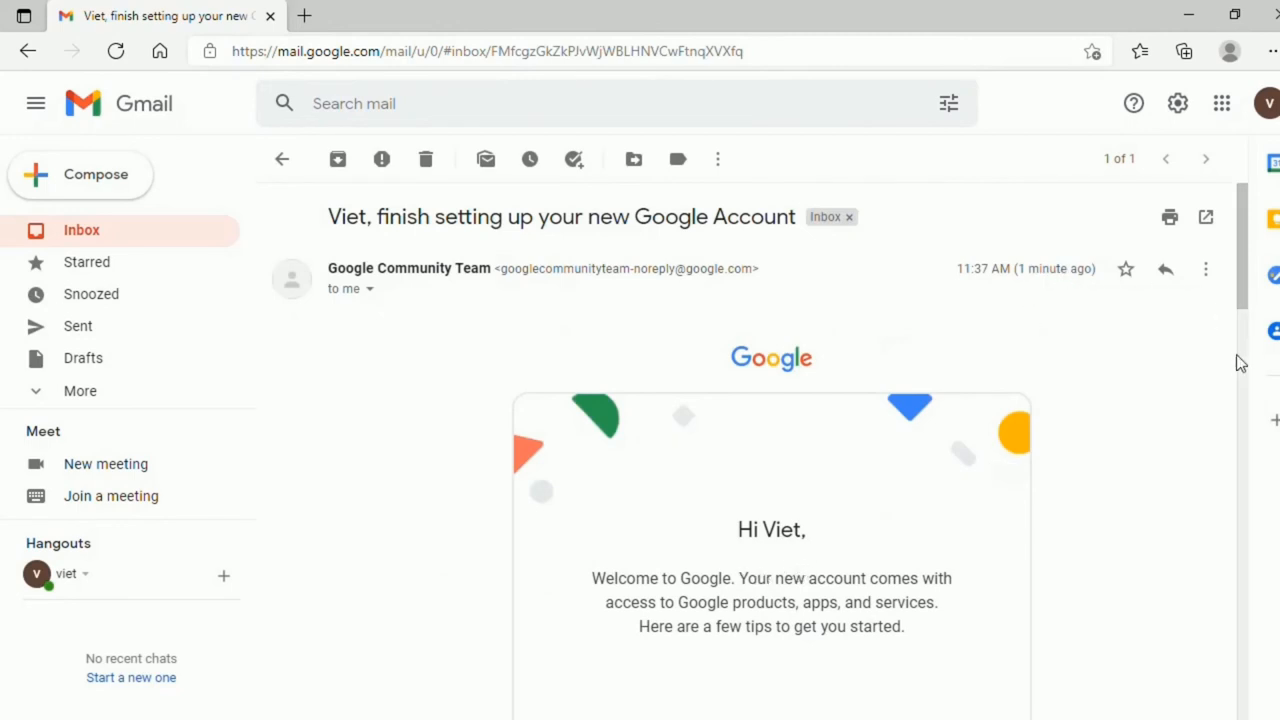
scroll(down, 3)
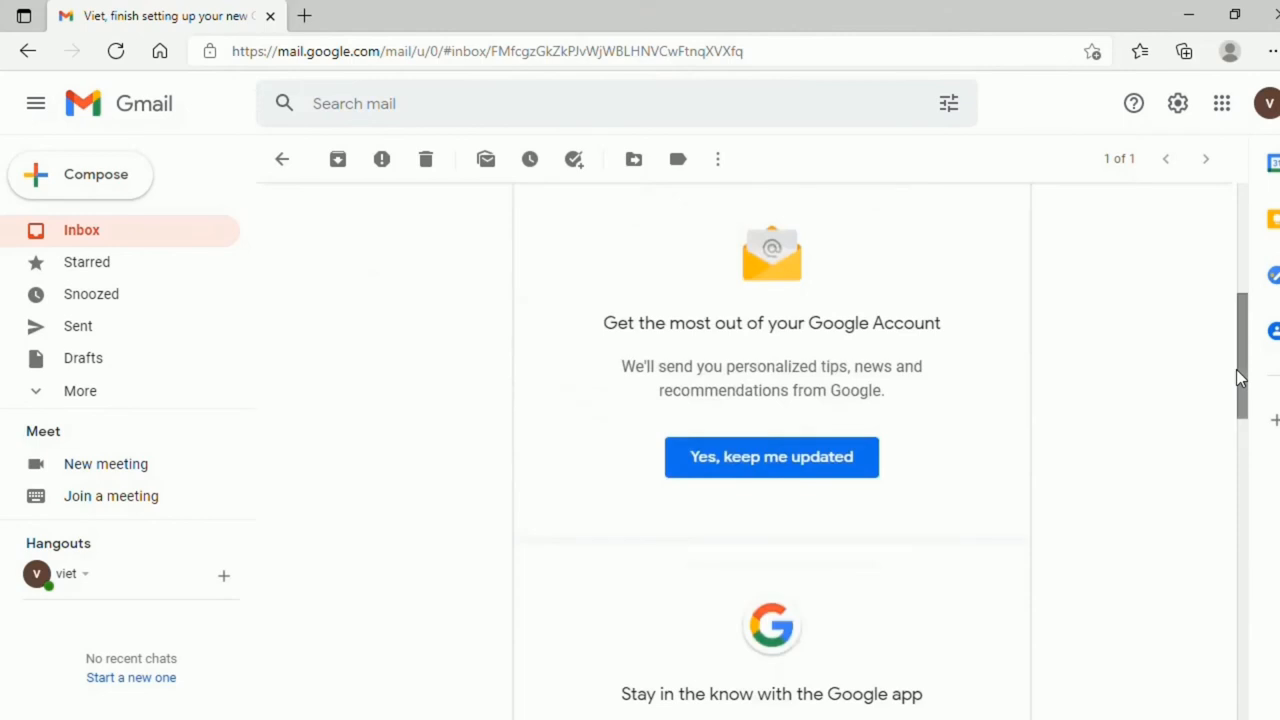
scroll(down, 3)
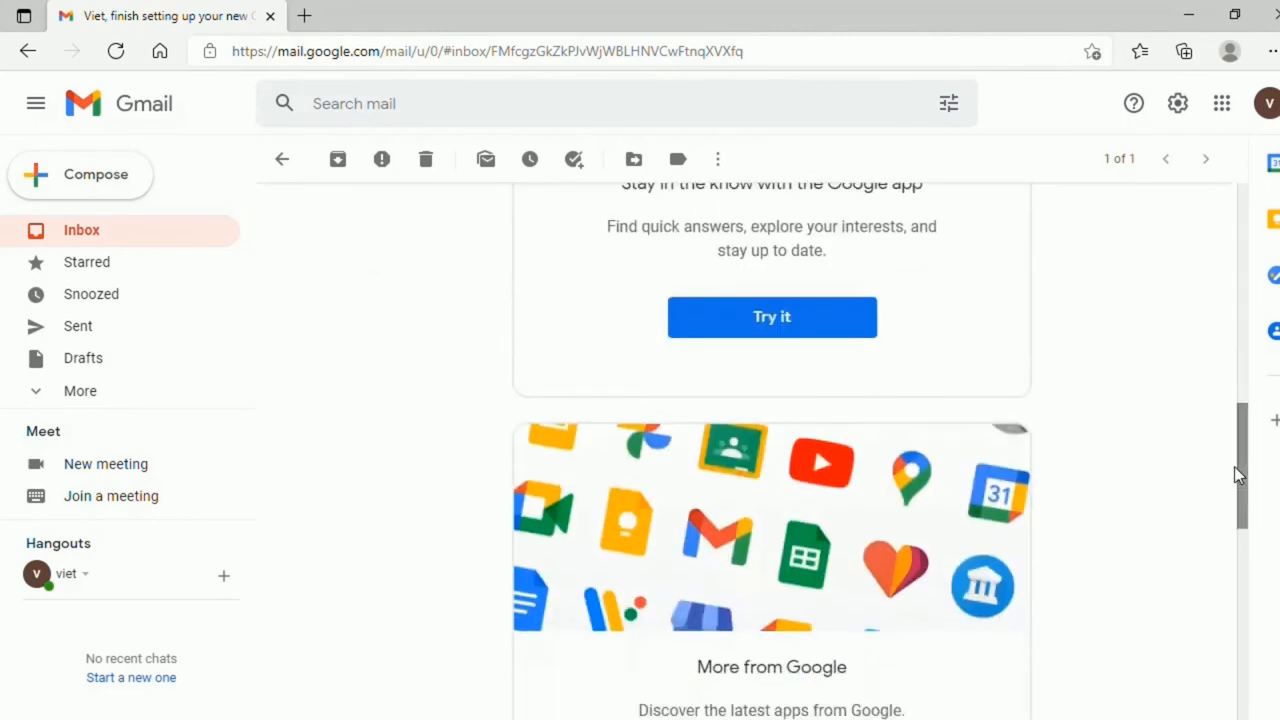
mouse_move(896, 592)
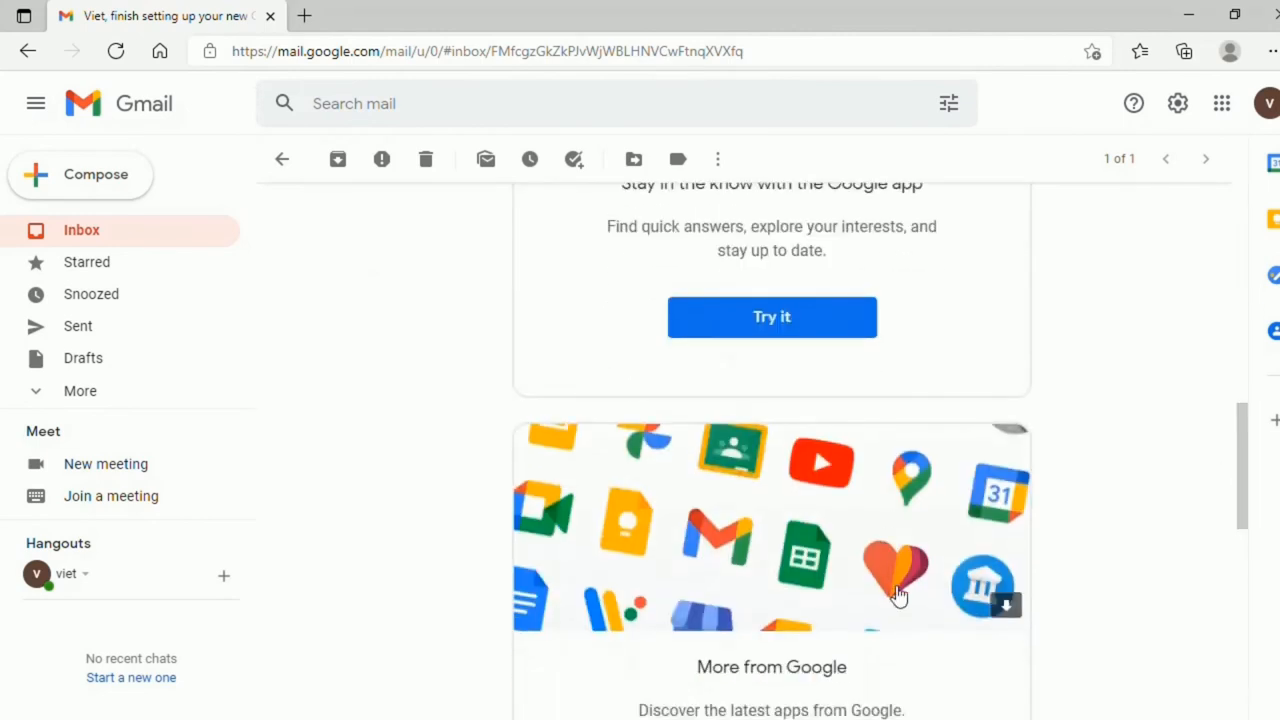
mouse_move(684, 520)
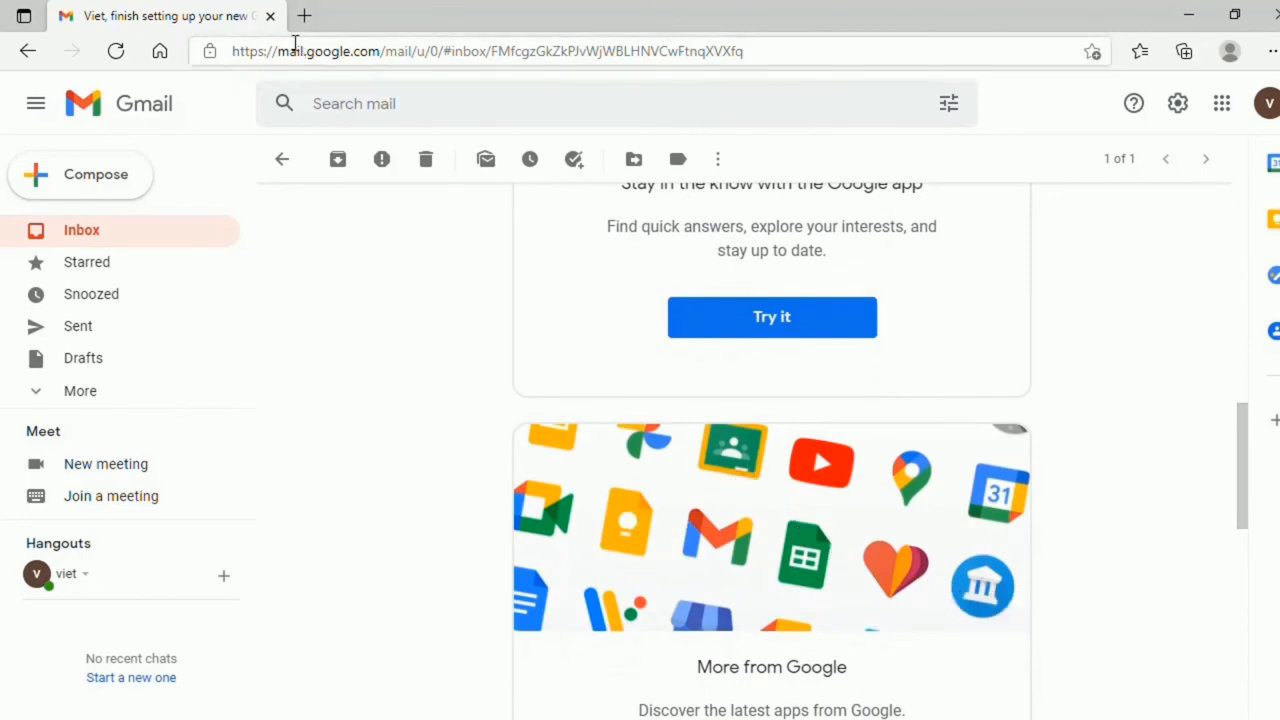
Navigate to google.com/alerts and enter the query Viet Kim TV for a new alert
click(488, 52)
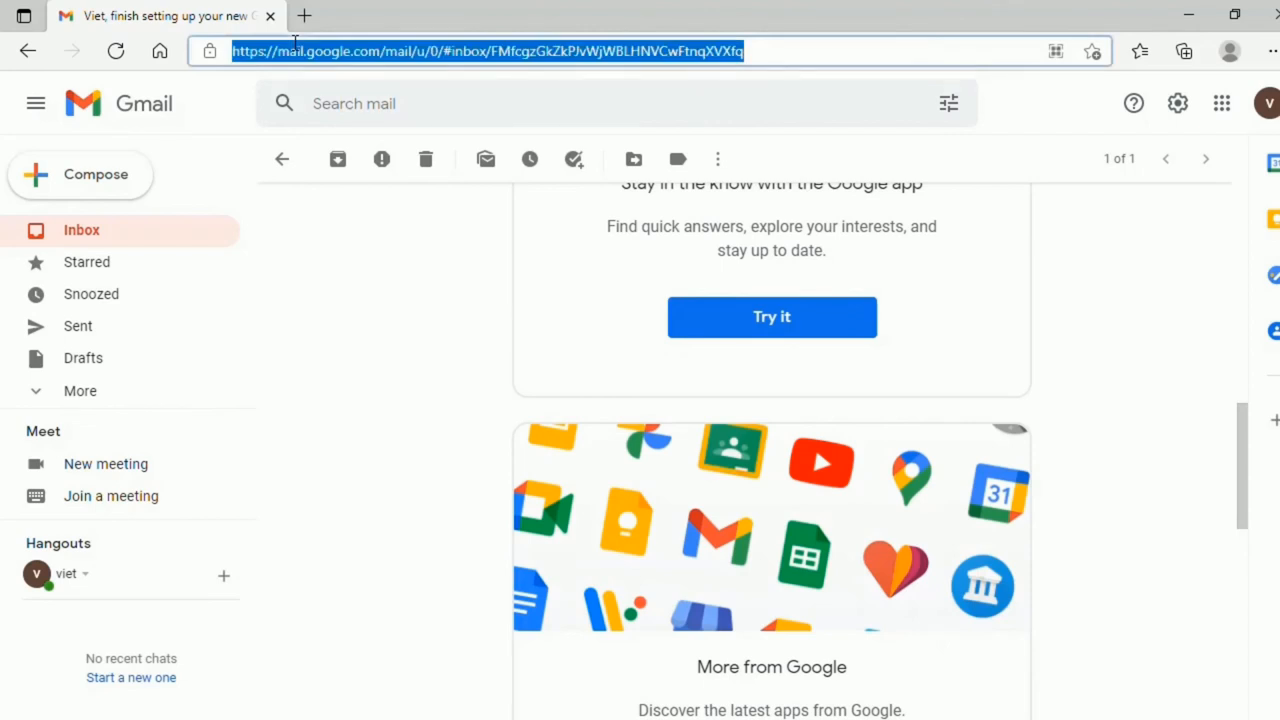
text(google.com)
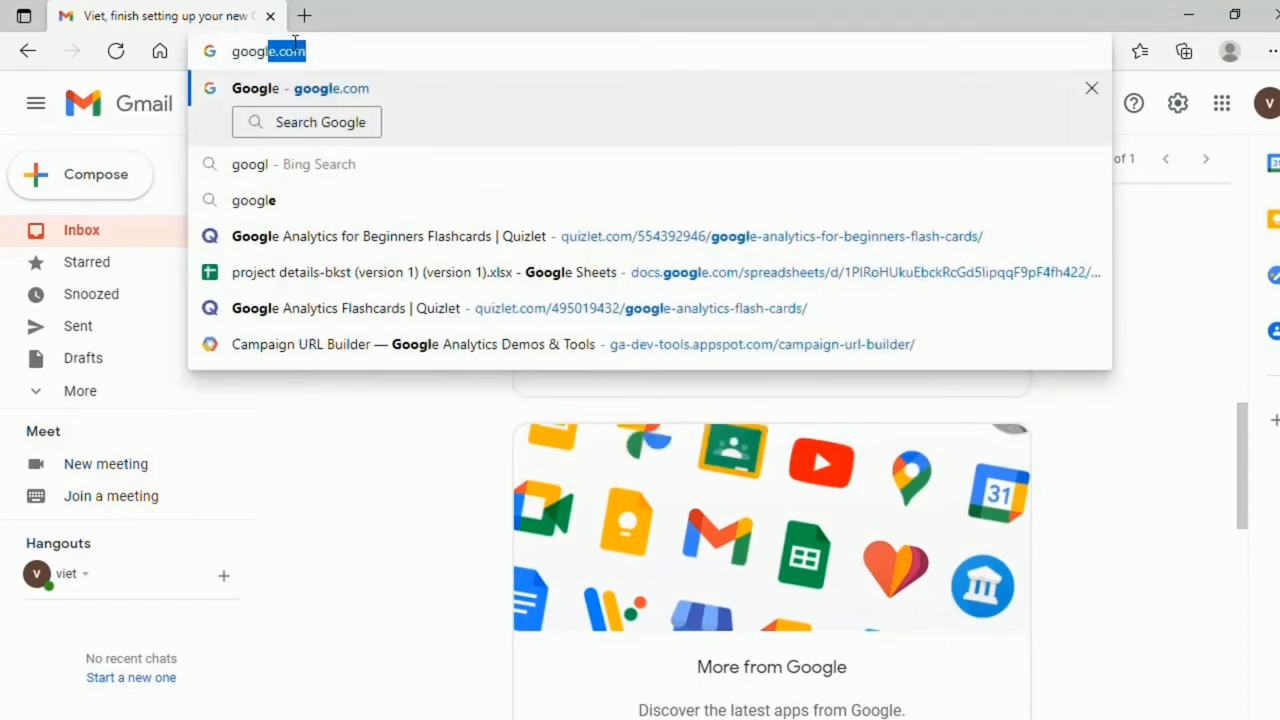
text(/a)
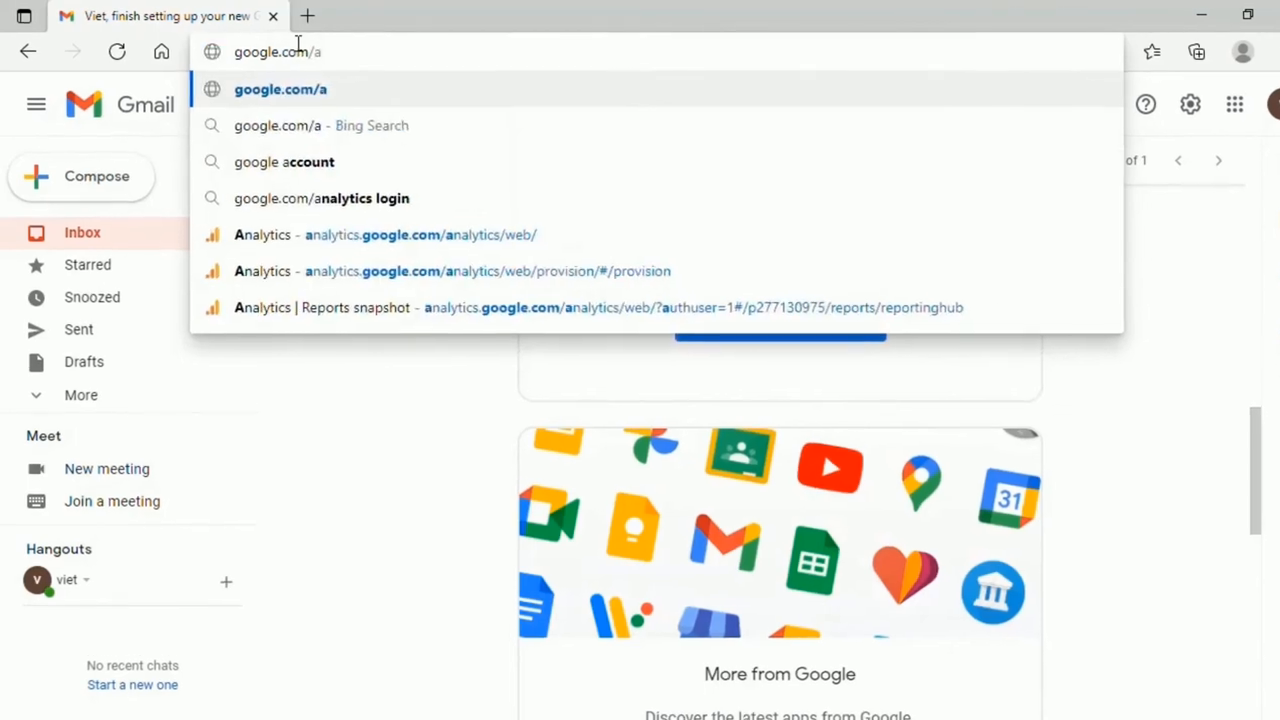
text(ler)
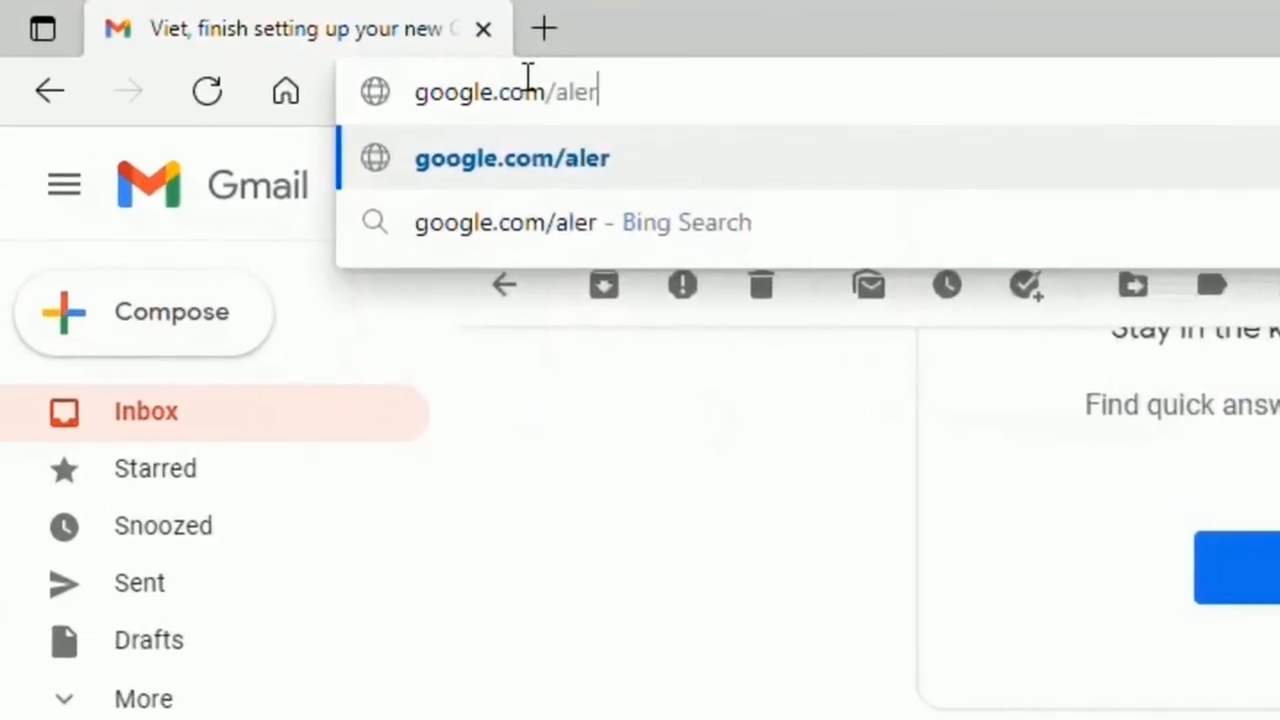
text(ts#1:4)
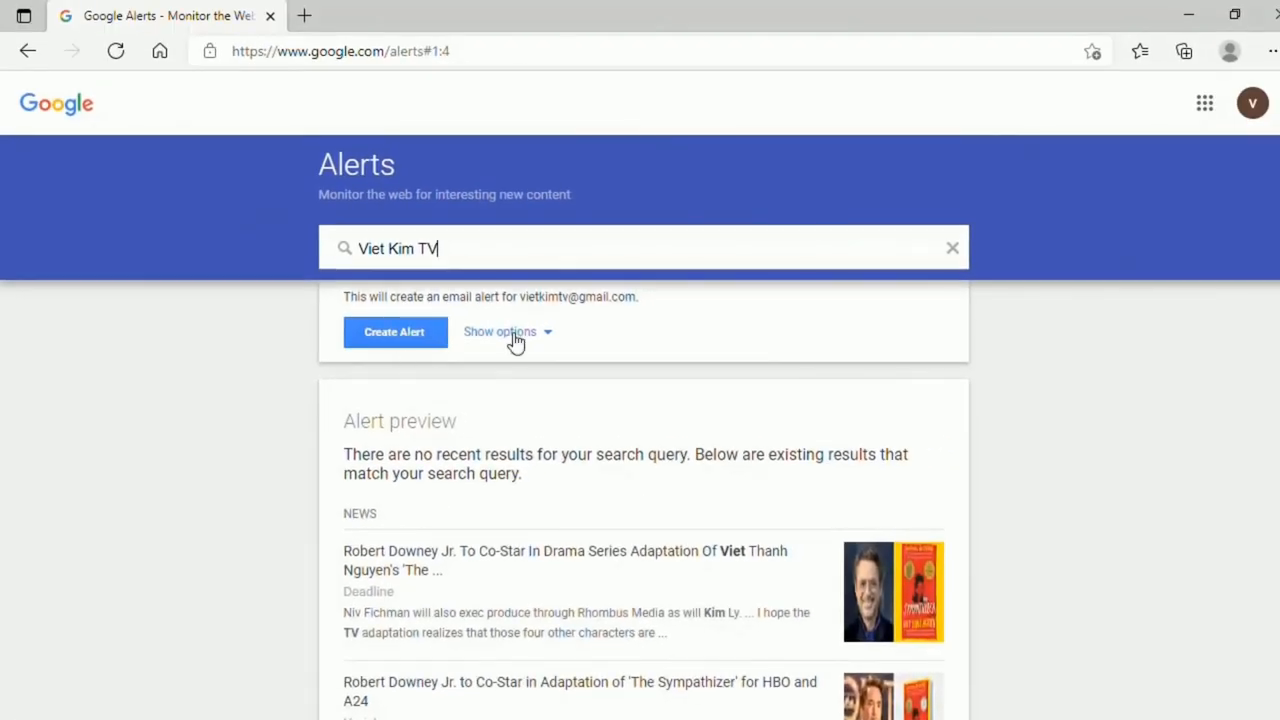
Save the Viet Kim TV alert, then add a Viet Kim alert delivered at most once a week
click(394, 332)
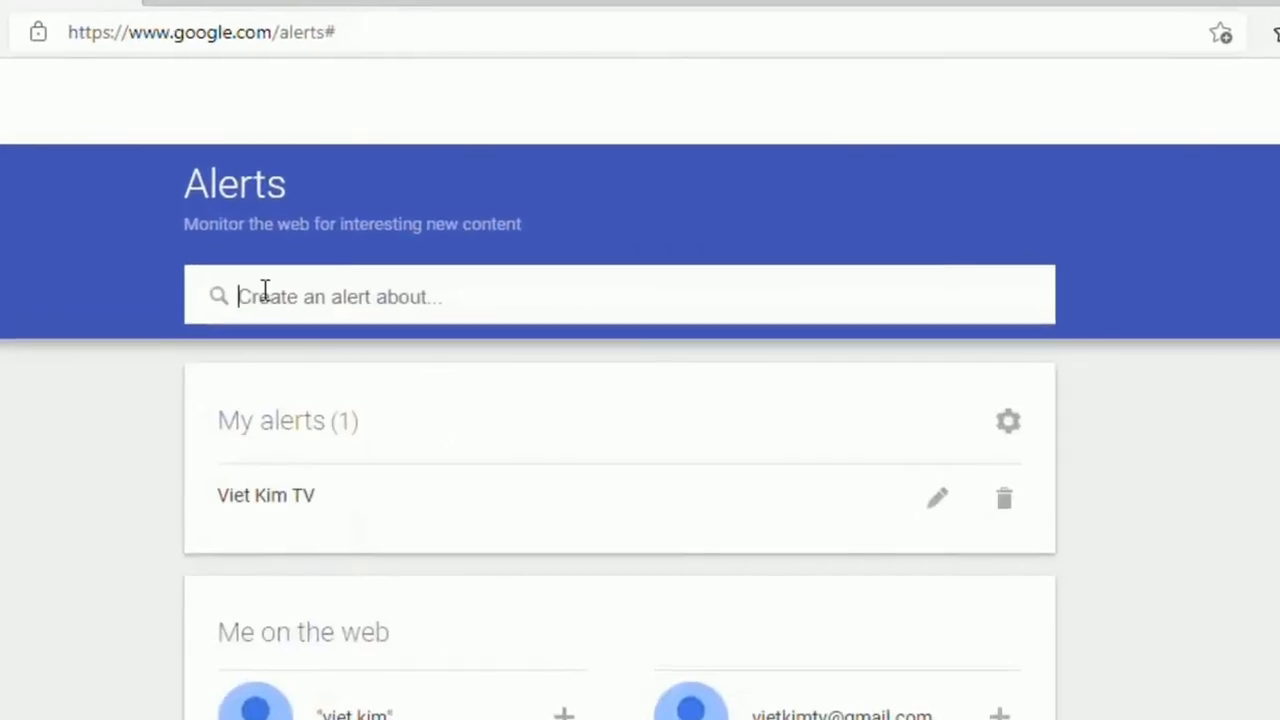
text(VietKimTV)
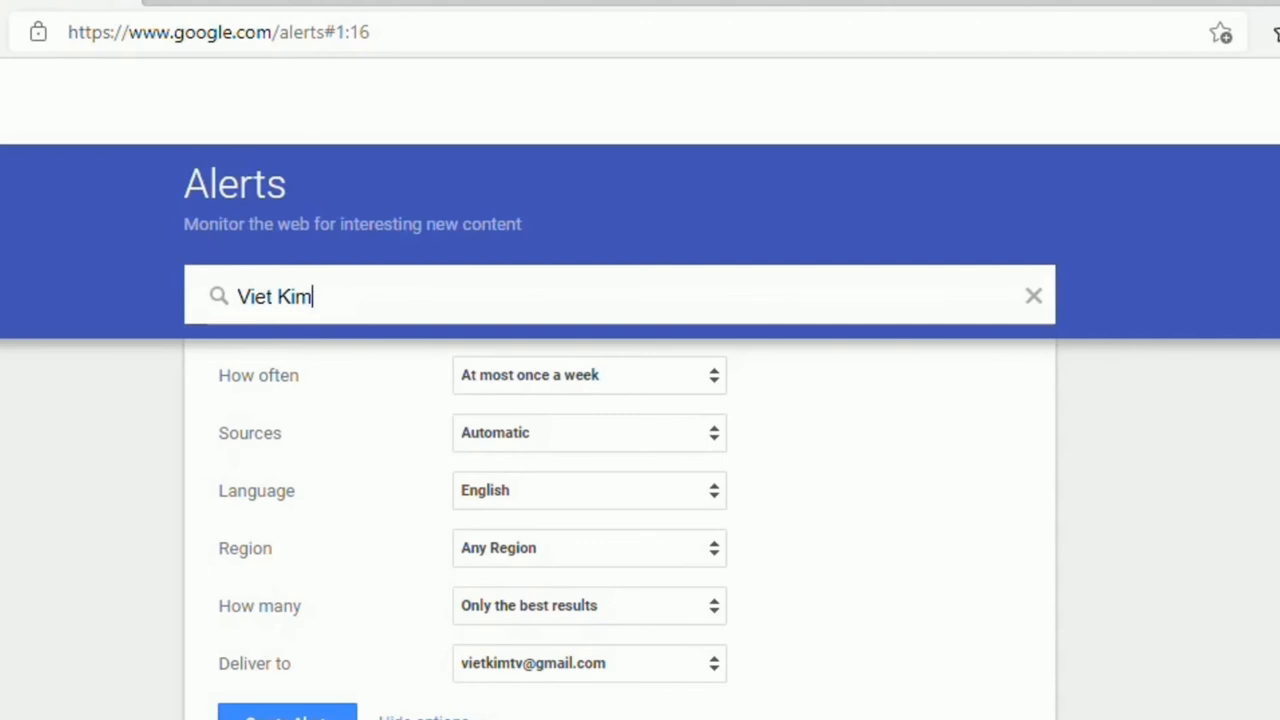
click(588, 376)
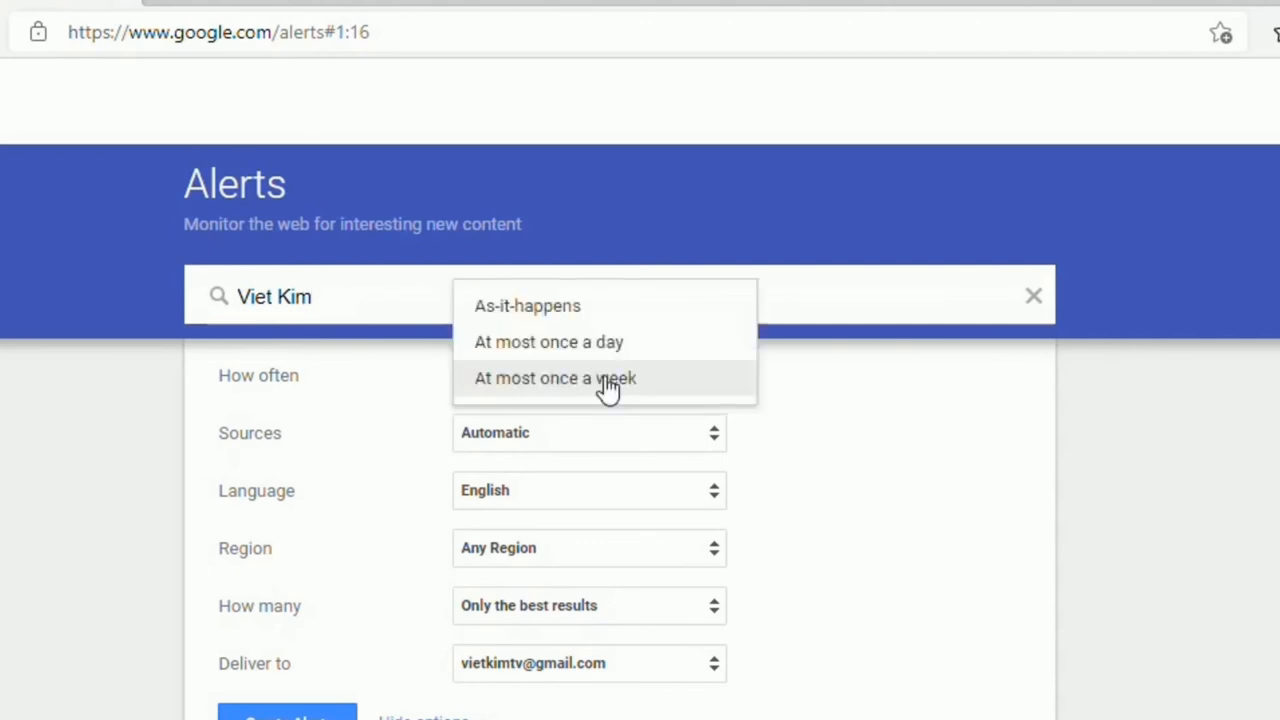
click(556, 378)
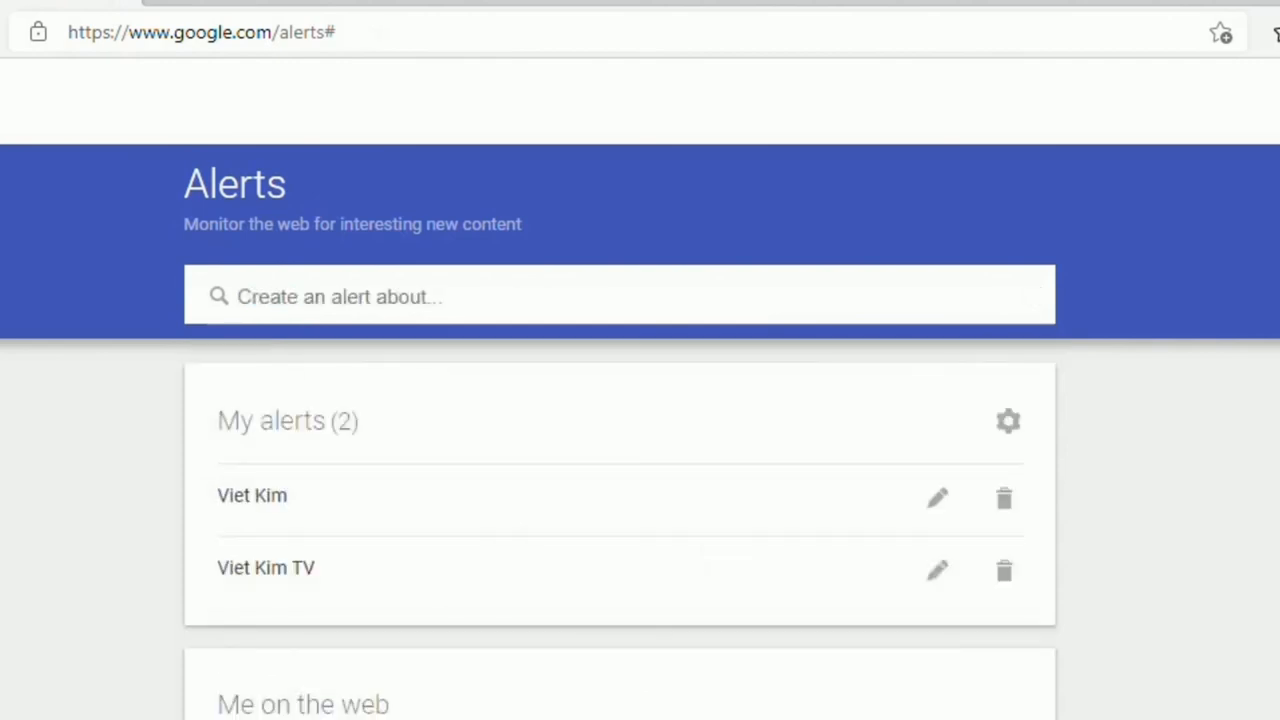
mouse_move(530, 430)
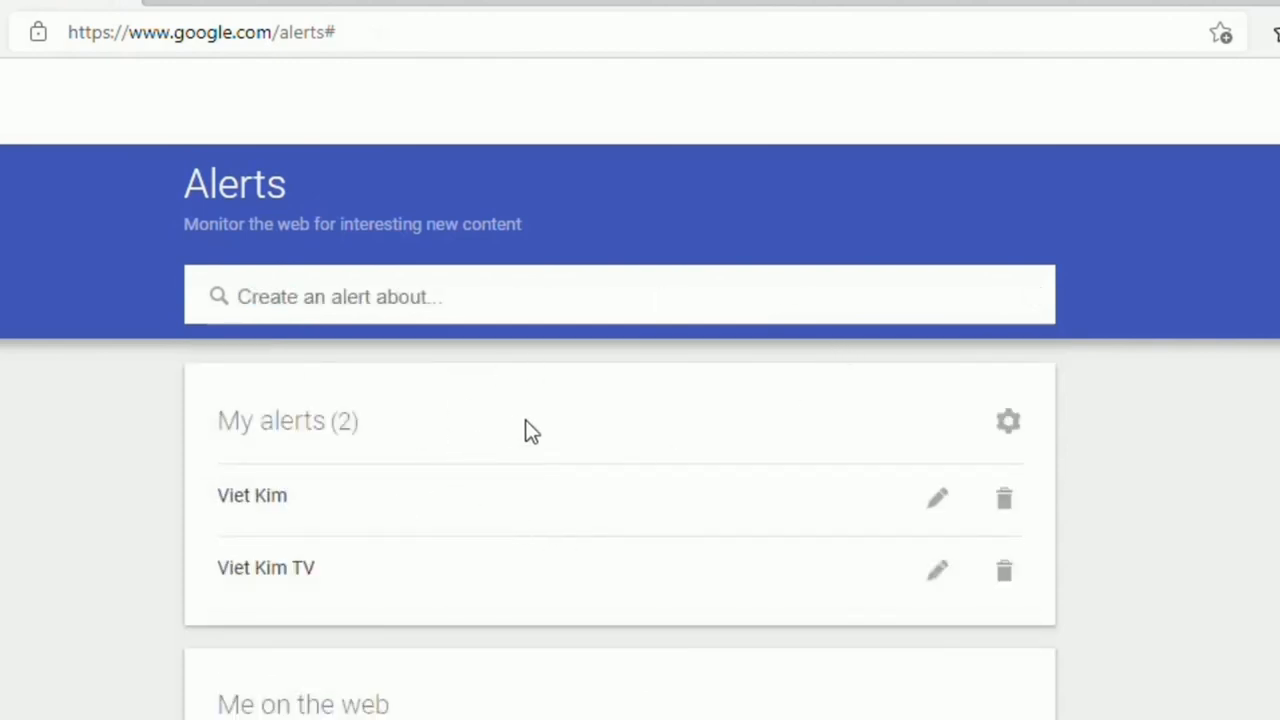